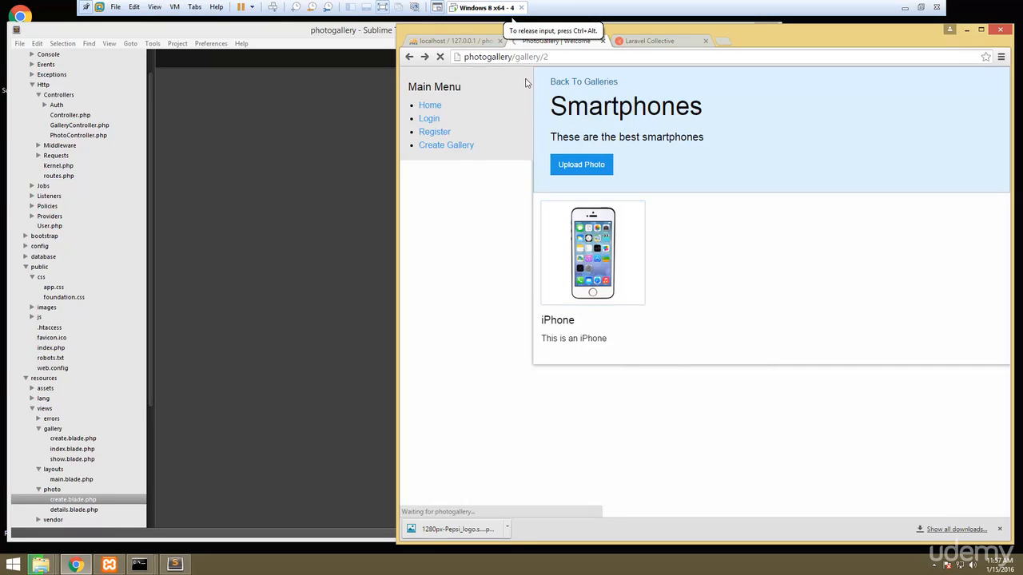
Step: Bring Sublime Text to the front and open PhotoController.php from app/Http/Controllers
click(592, 252)
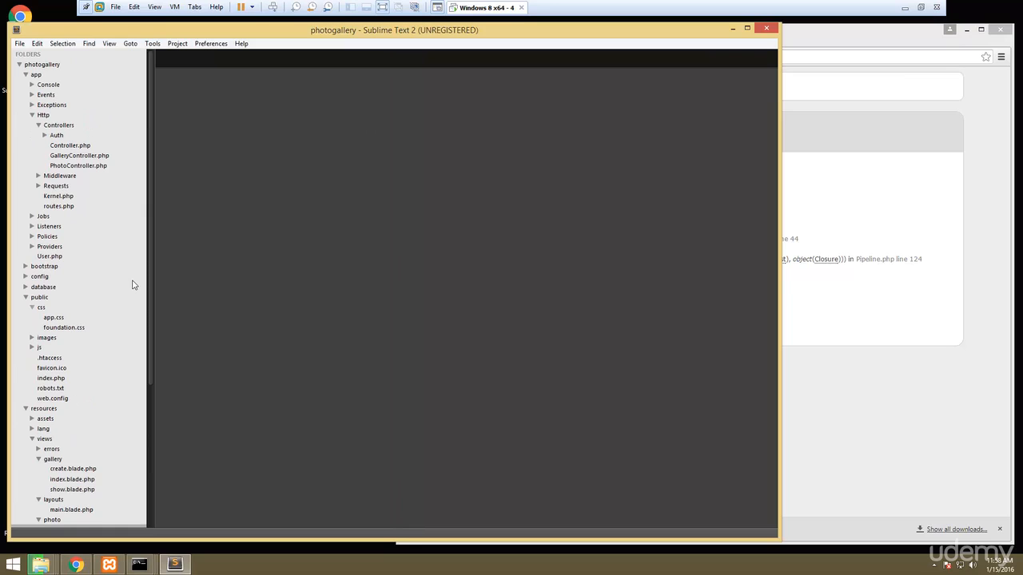
click(78, 166)
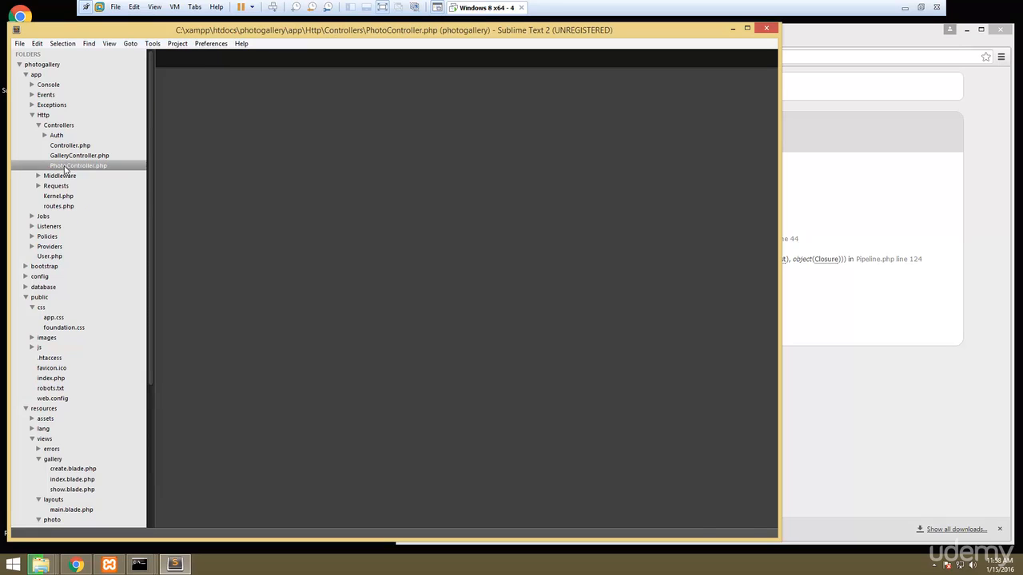
Step: Add a // Get Photo comment inside the details($id) method of PhotoController.php
click(78, 165)
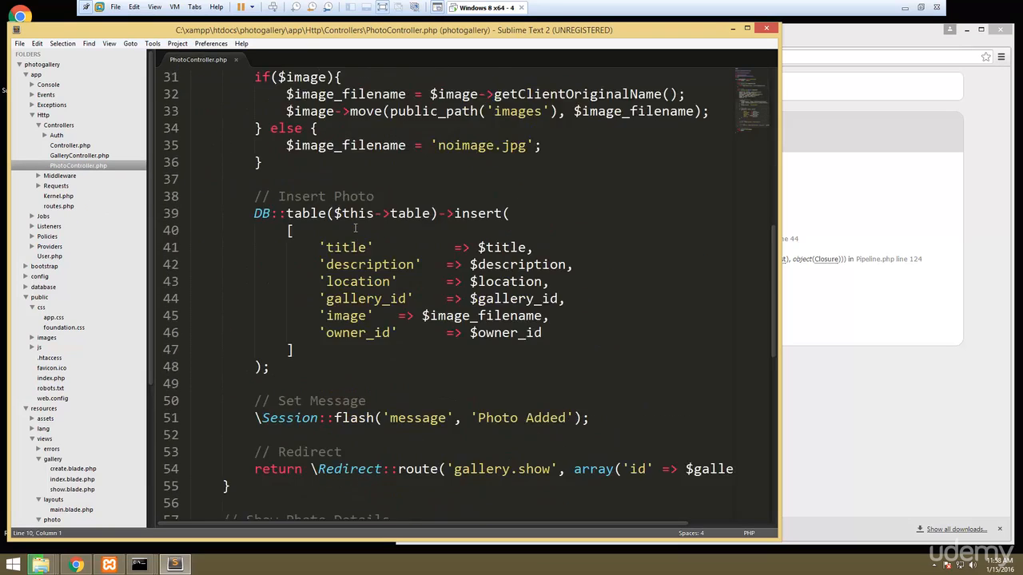
scroll(down, 3)
text(public function details($id){)
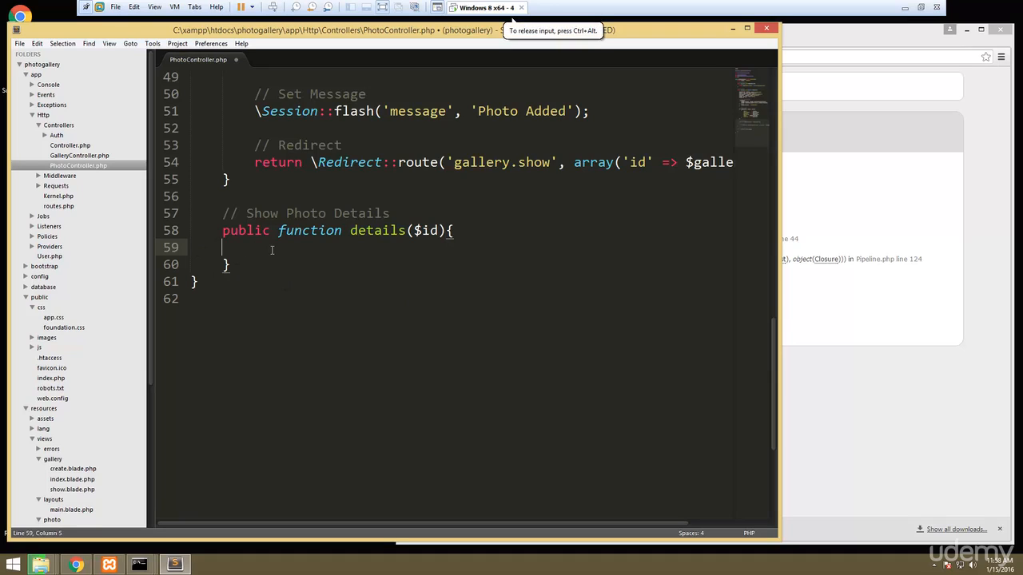
text(//)
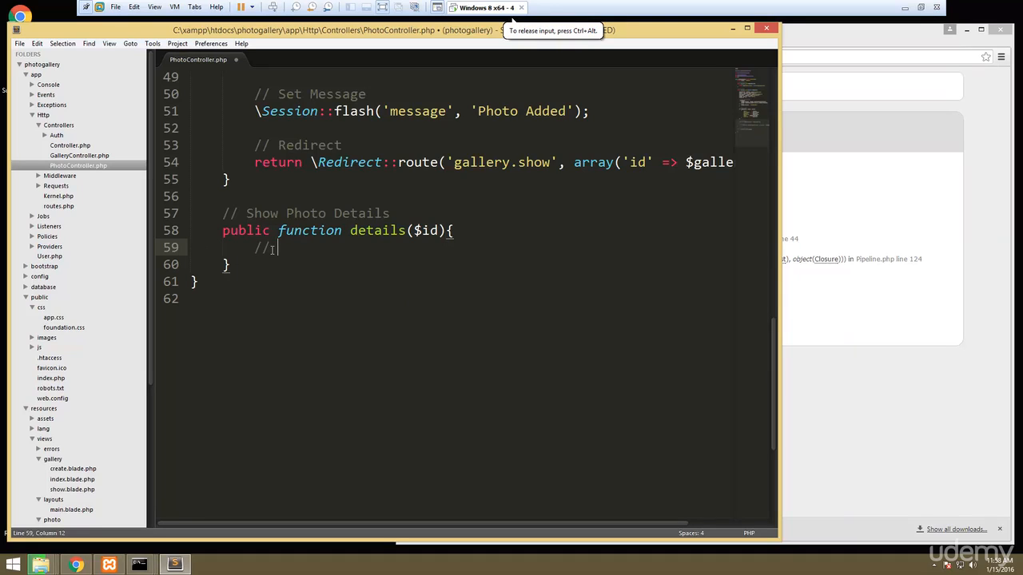
text(Get Photo)
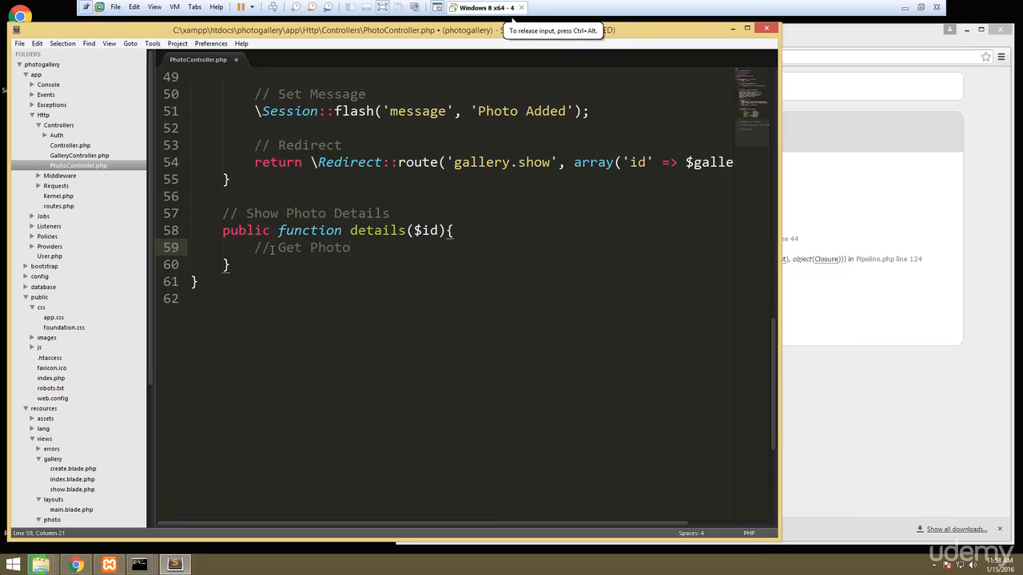
Step: Write $photo = DB::table($this->table)->where('id', $id)->first(); below the comment
text($p)
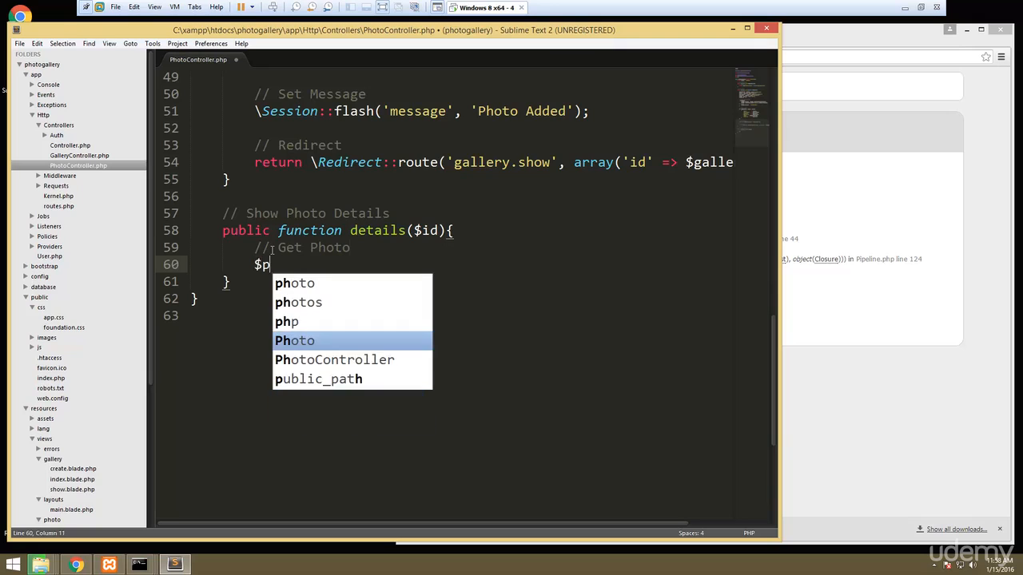
text(hoto =)
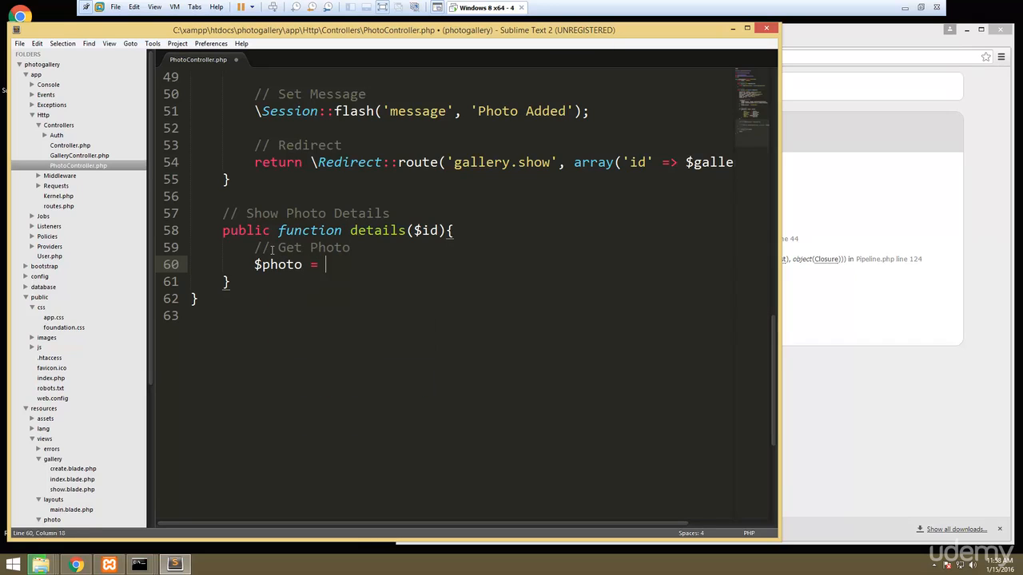
text(DB::)
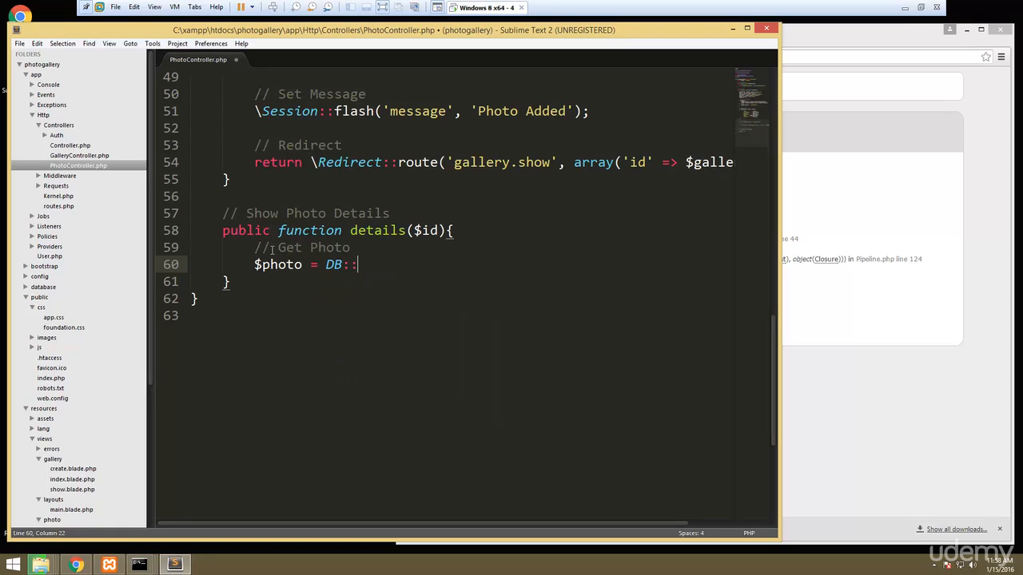
text(table())
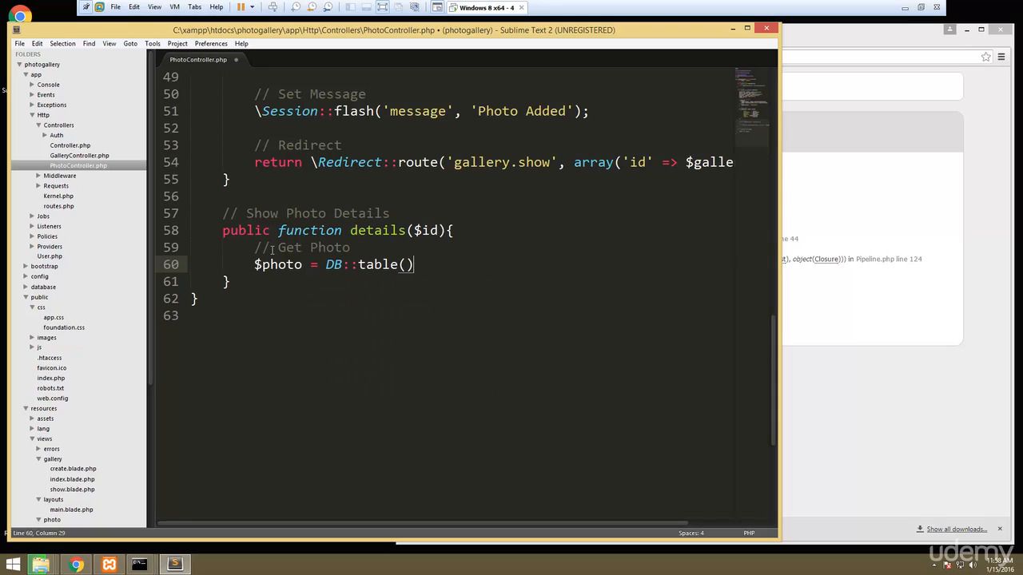
text($this->table)
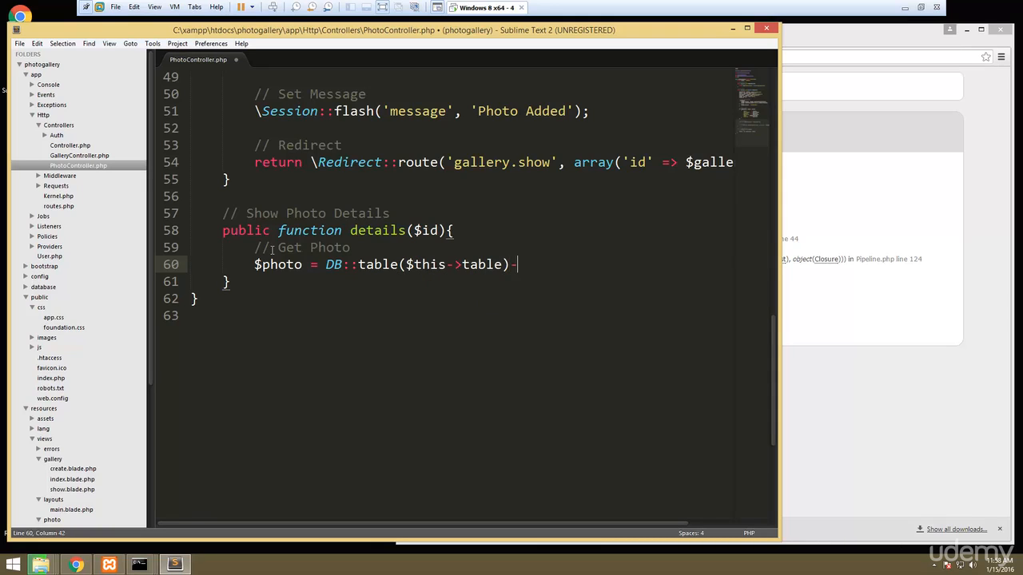
text(where)
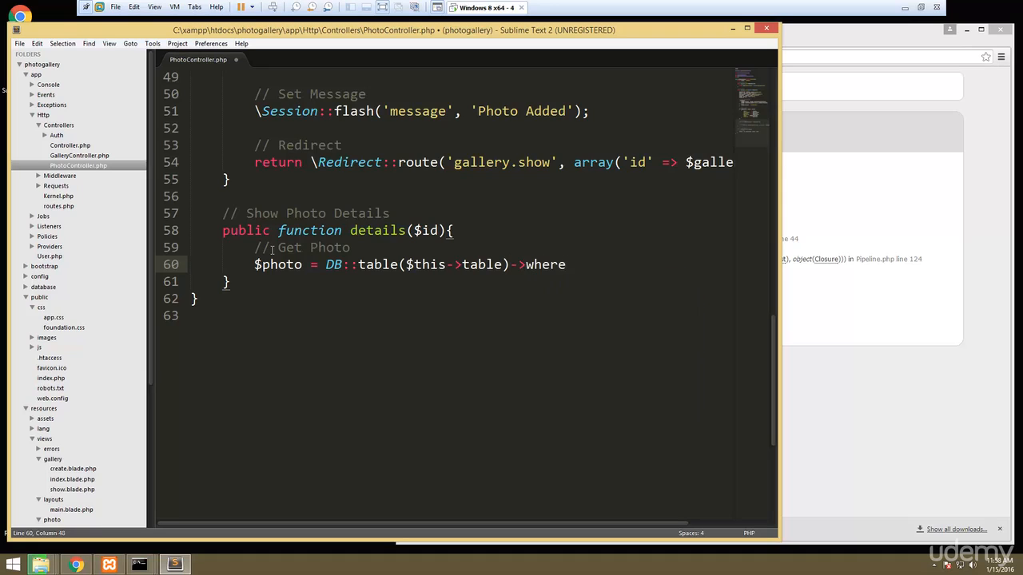
text((''))
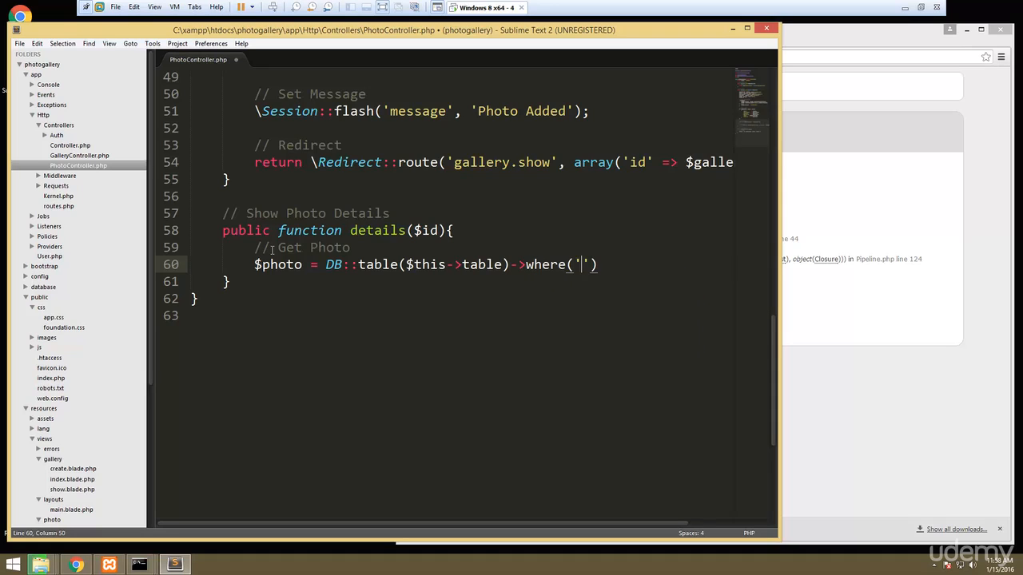
text(id',)
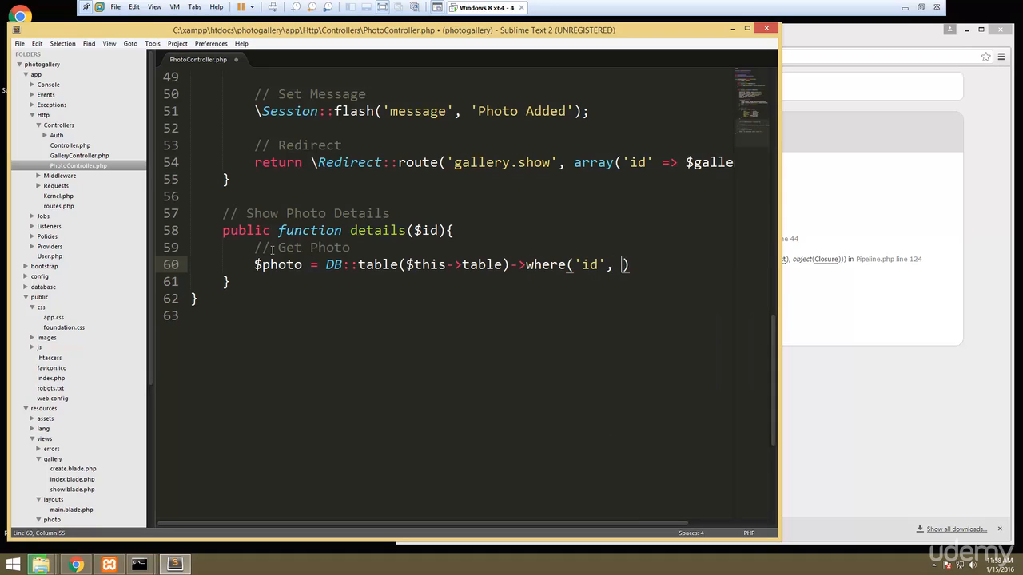
text($id)
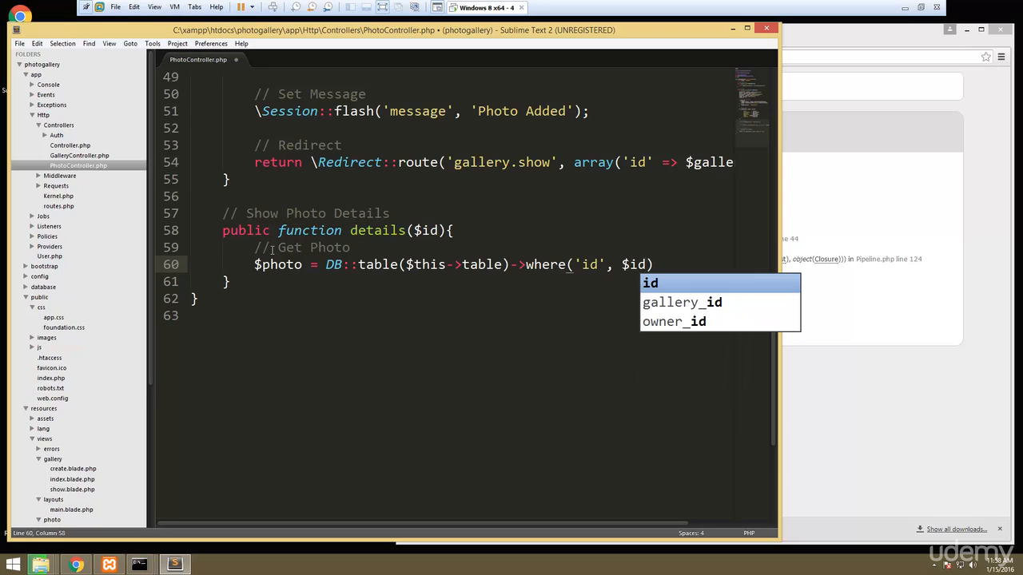
text(->first();)
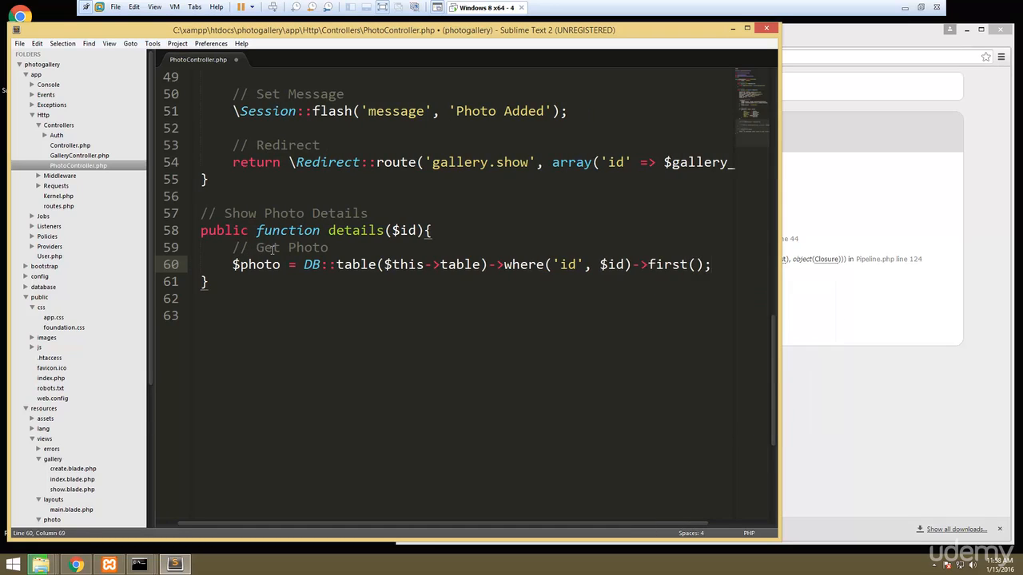
Step: Add a // Render Template comment and return view('photo/details')
text(// Render Template)
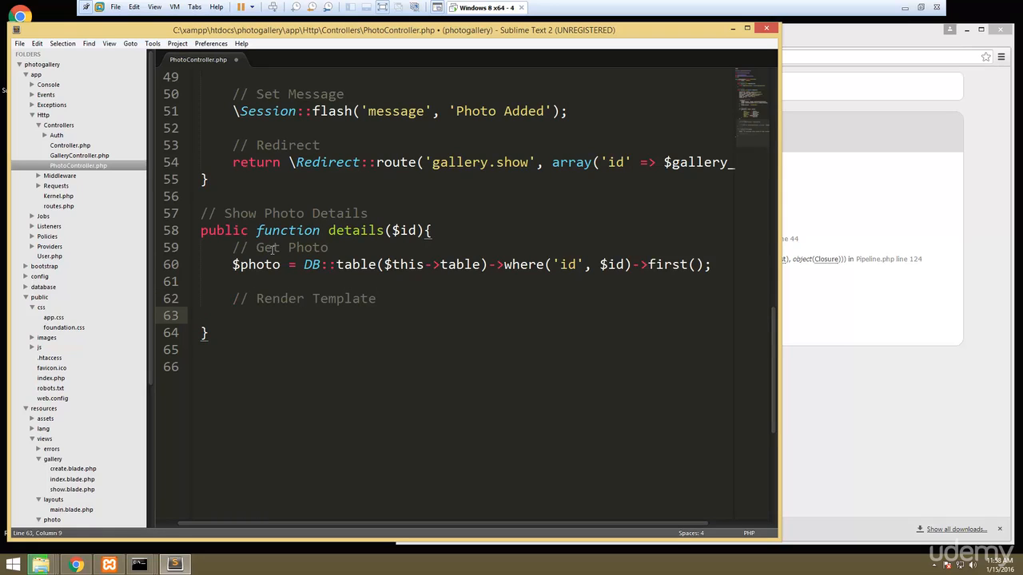
text(return)
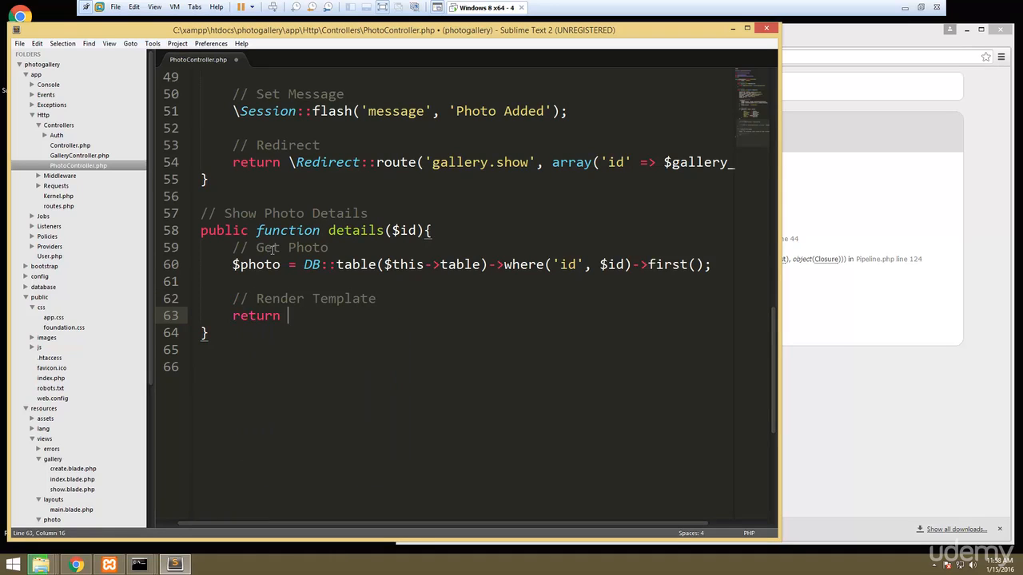
text(view();)
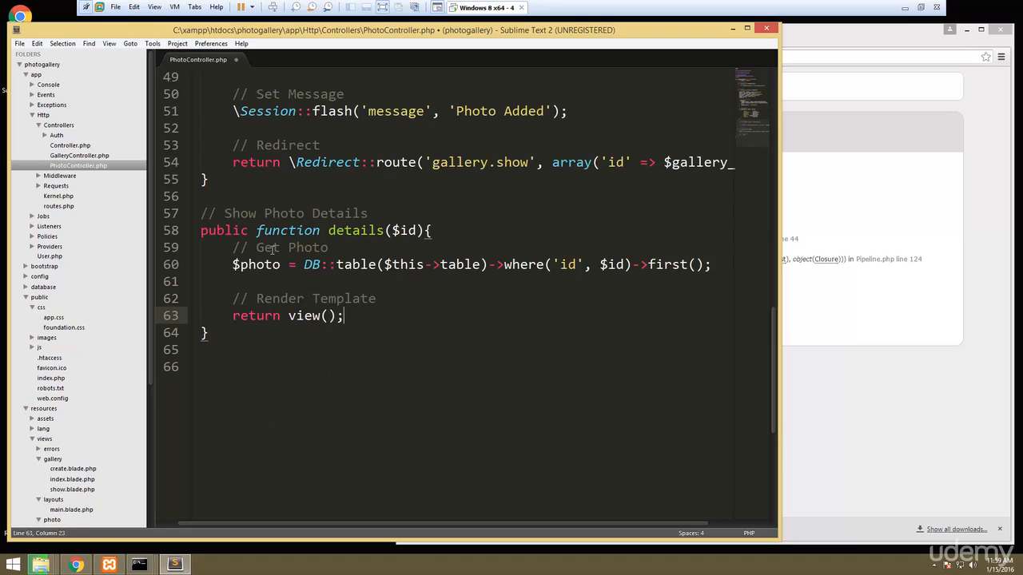
text('')
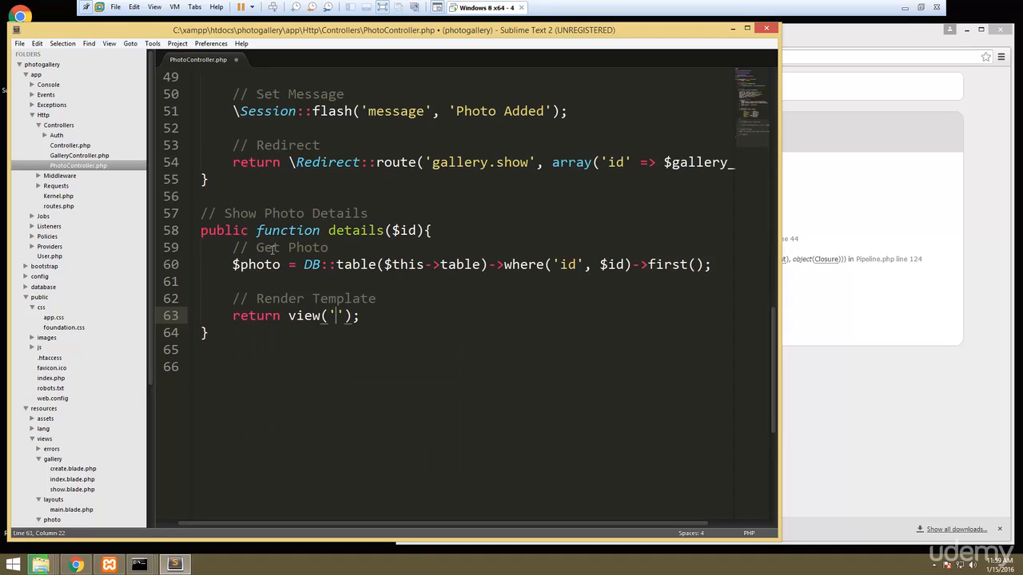
text(photo)
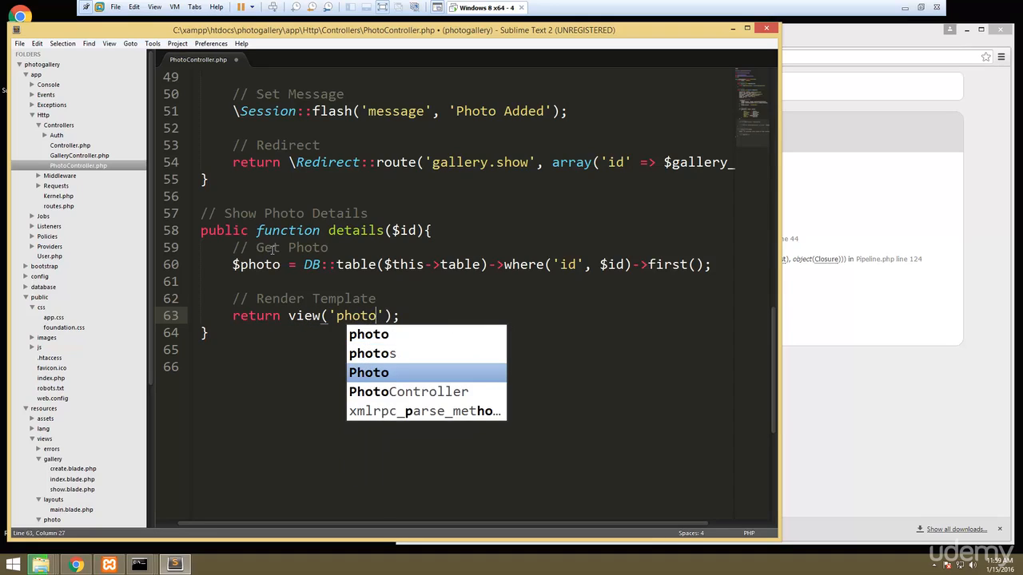
text(/details)
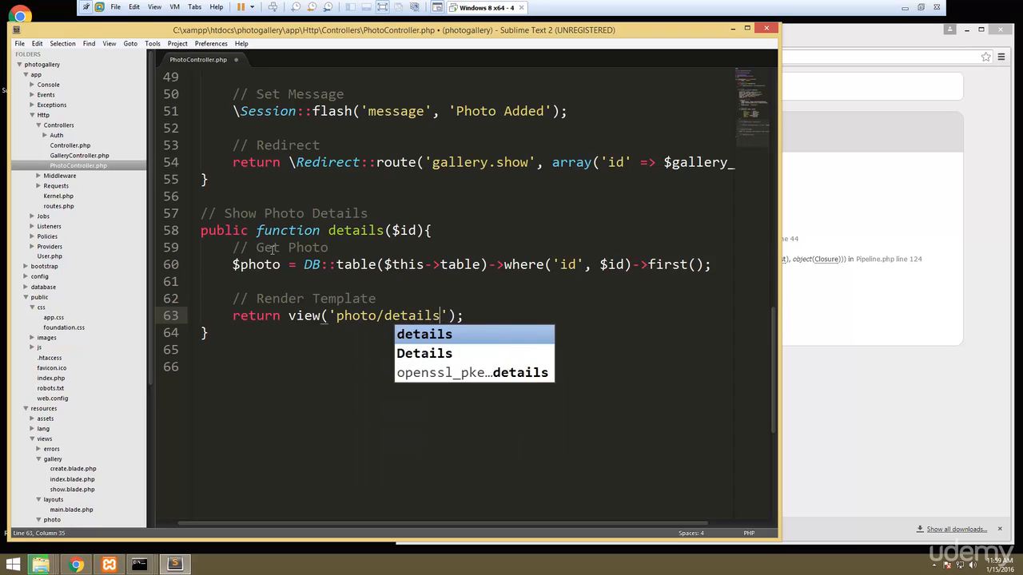
Step: Pass compact('photo') to the view and save the controller
text(,)
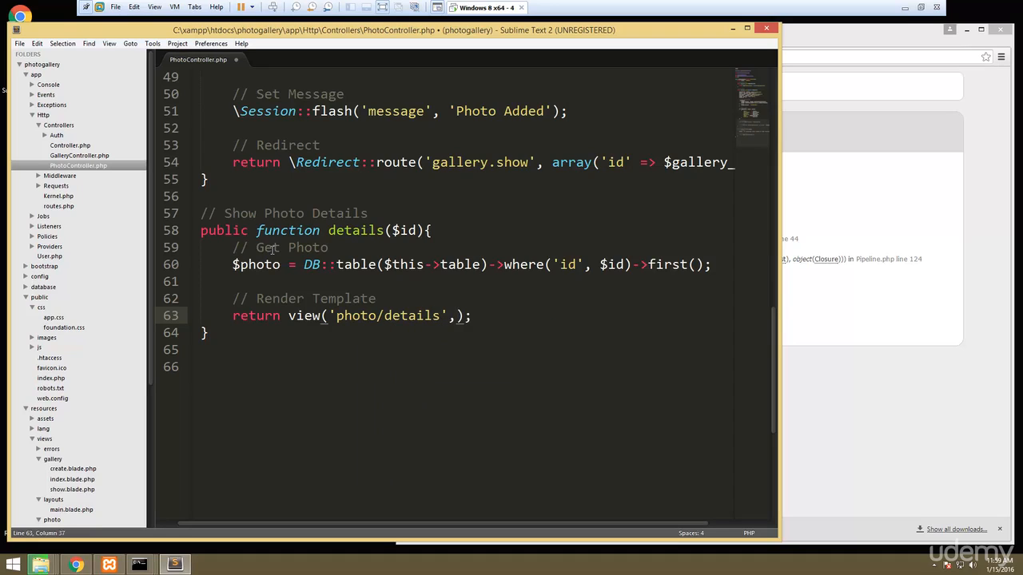
text(c)
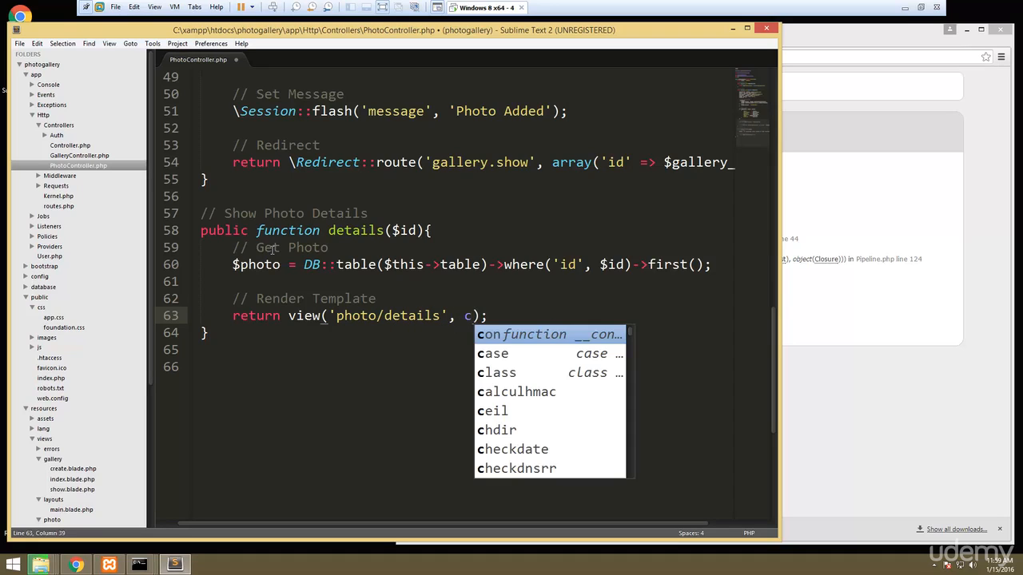
text(ompact)
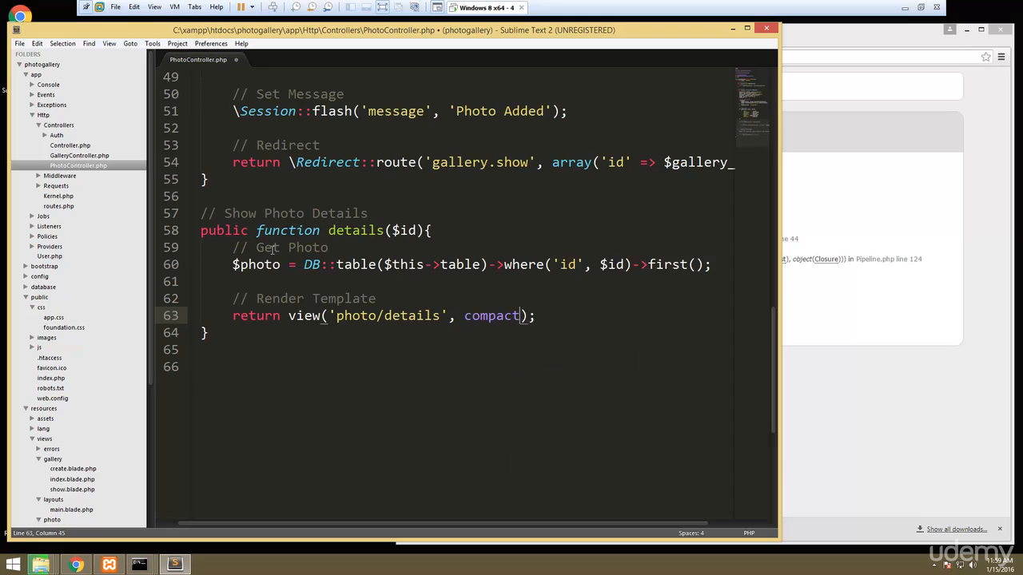
text((')
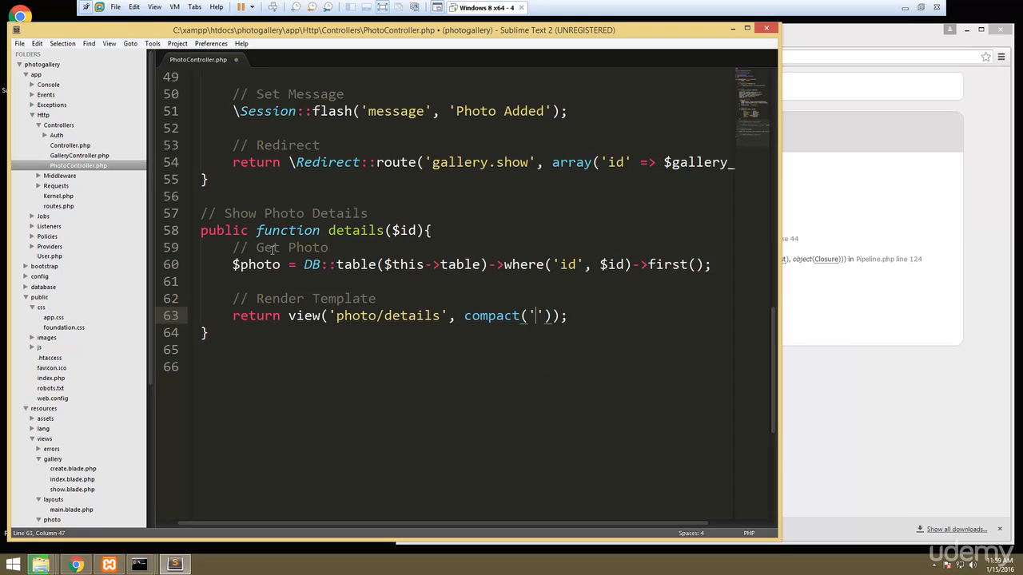
text(photo)
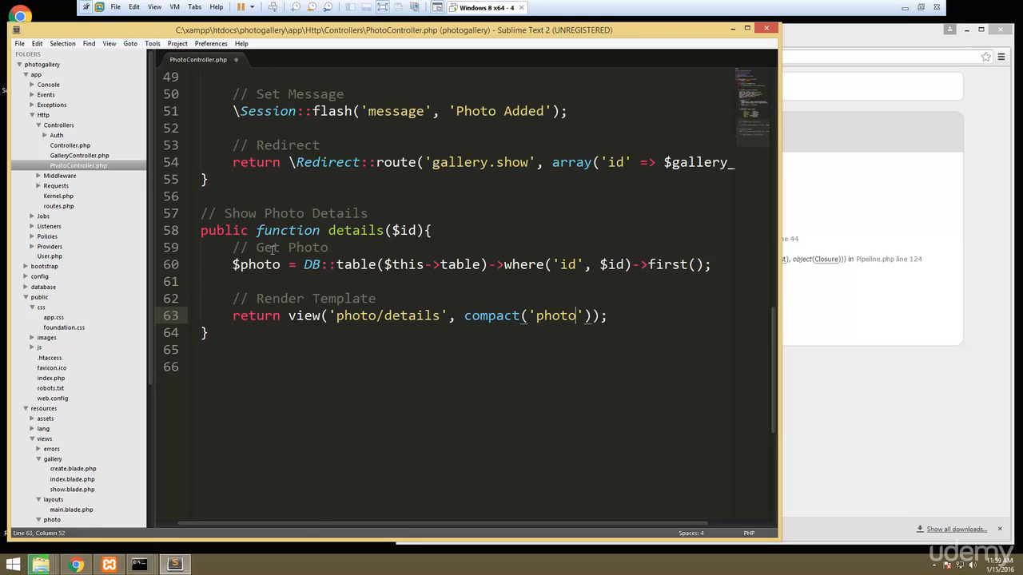
key(ctrl+s)
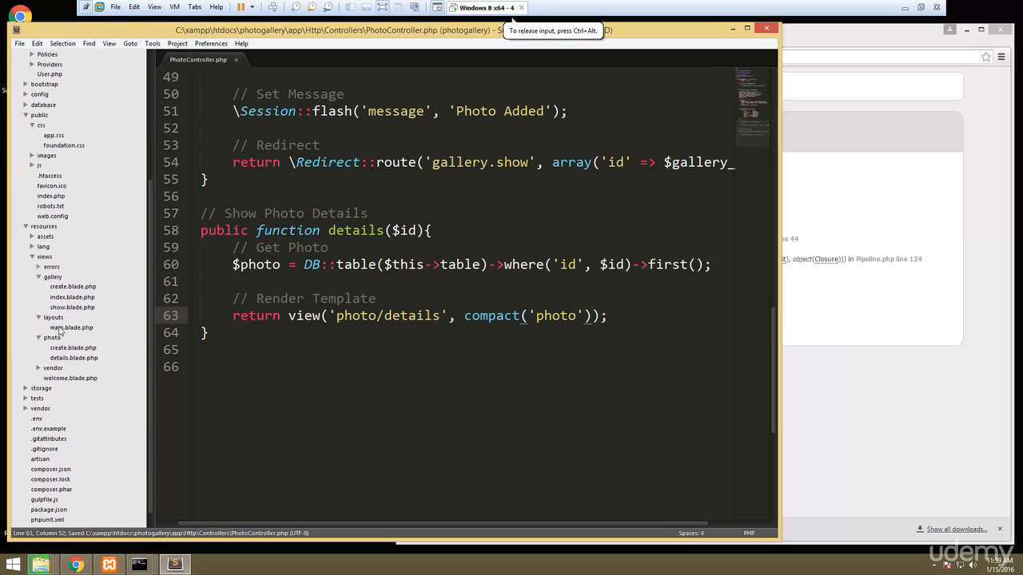
Step: Open details.blade.php and remove the old heading text and copied upload form
click(74, 358)
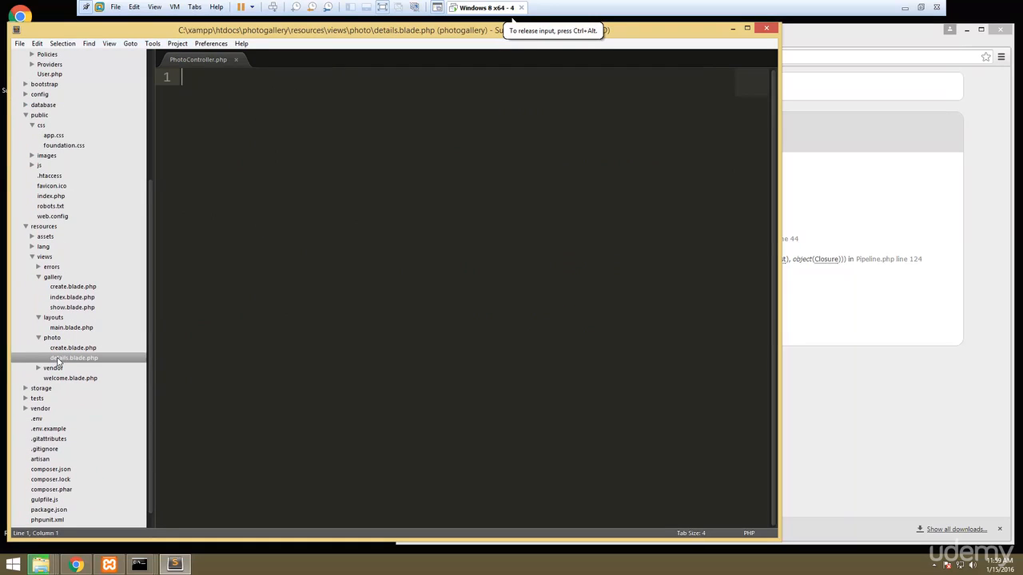
double_click(73, 357)
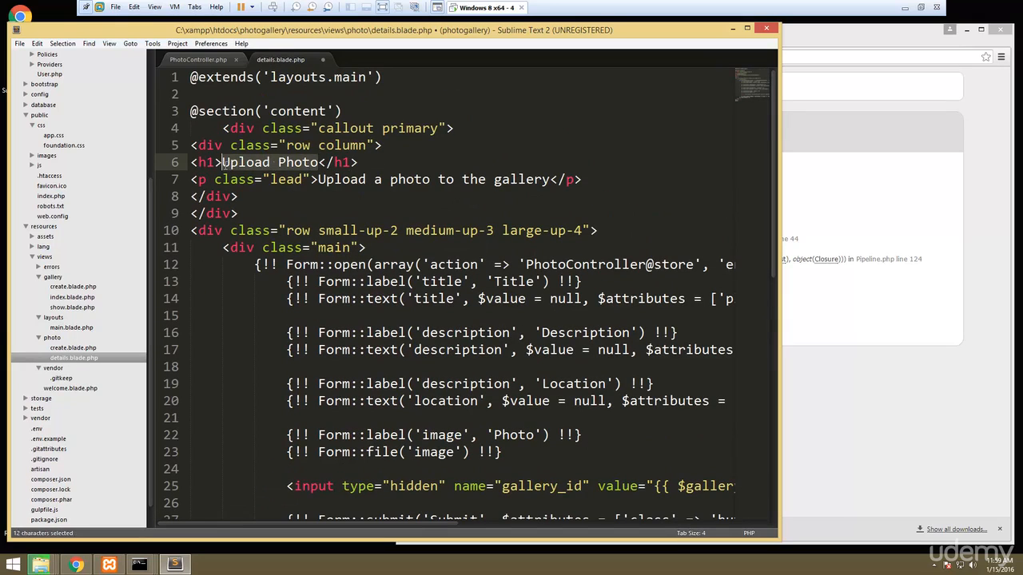
key(Delete)
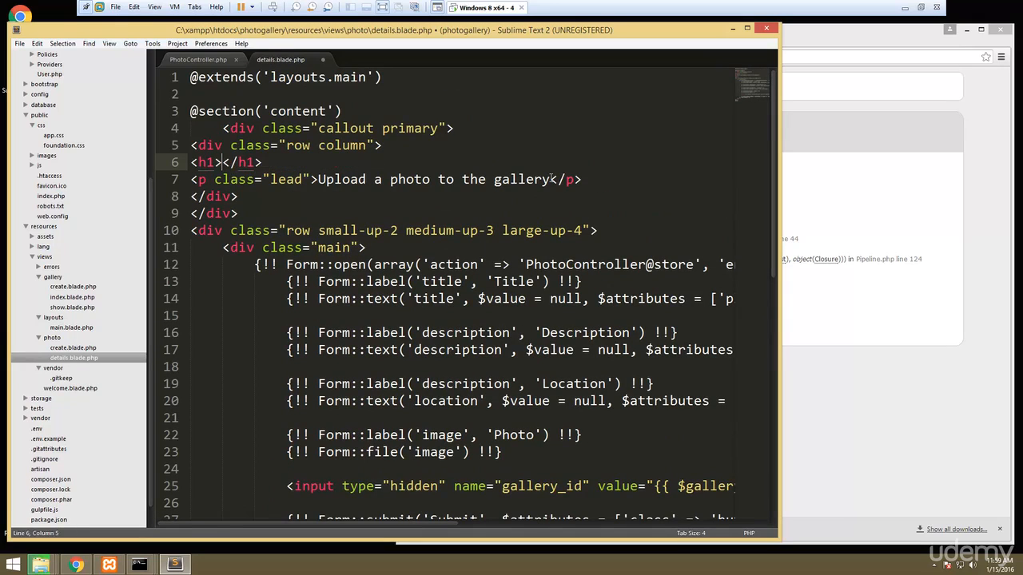
drag(319, 179, 547, 179)
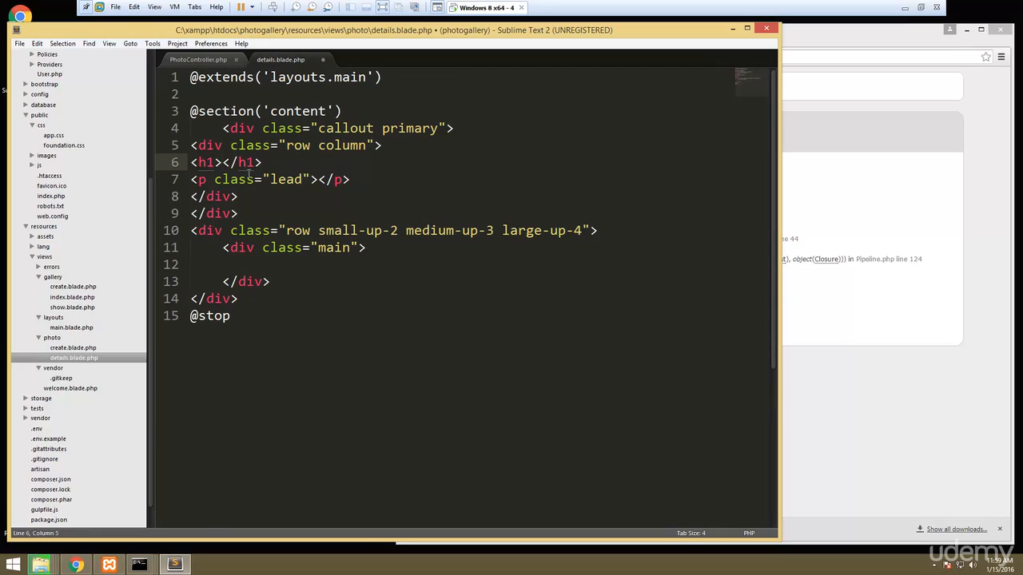
Step: Show {{$photo->title}} in the h1 and {{$photo->description}} in the lead paragraph
text({{}})
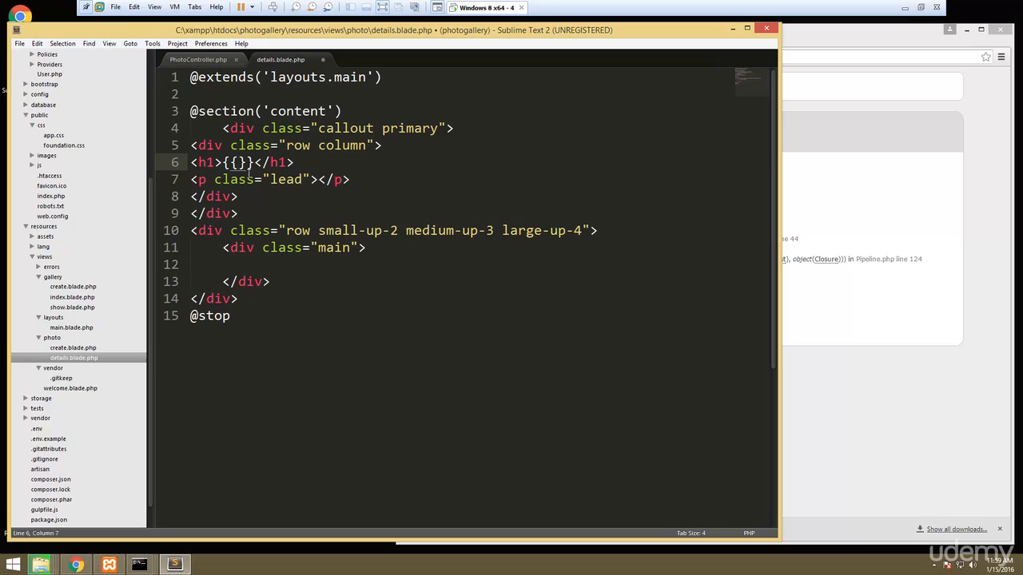
text($photo)
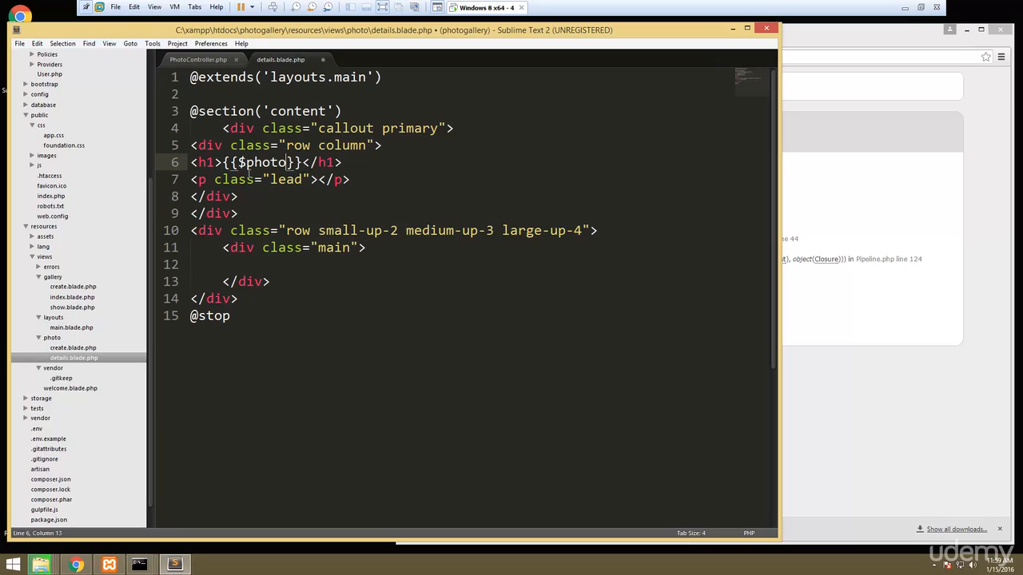
text(->title)
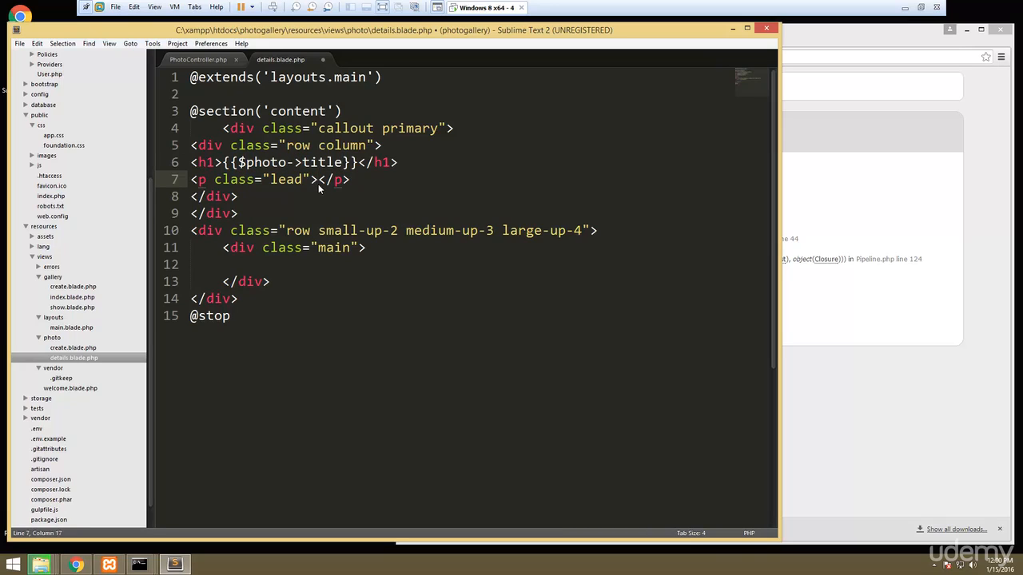
text({{)
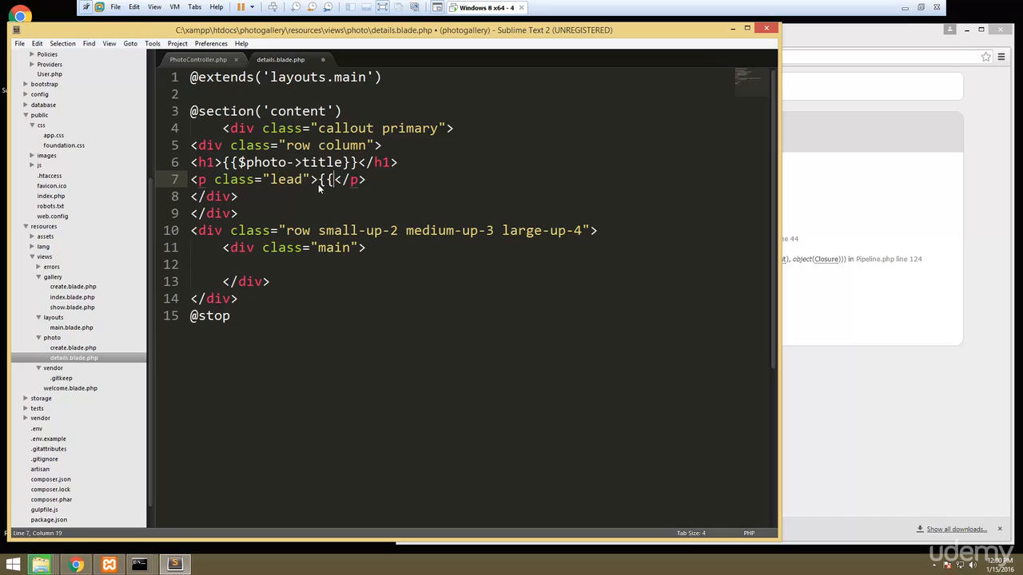
text($photo->descripti)
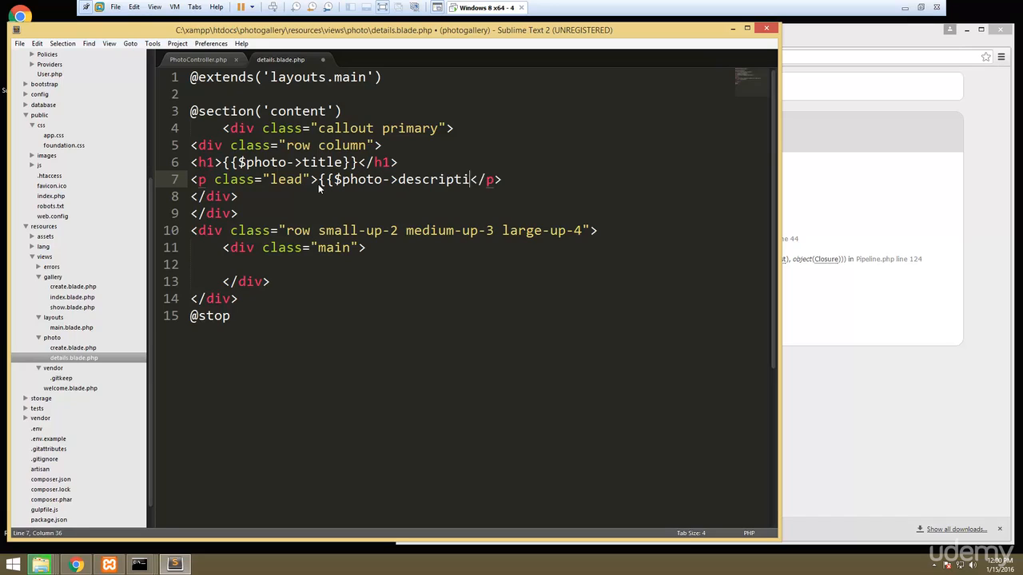
text(on)
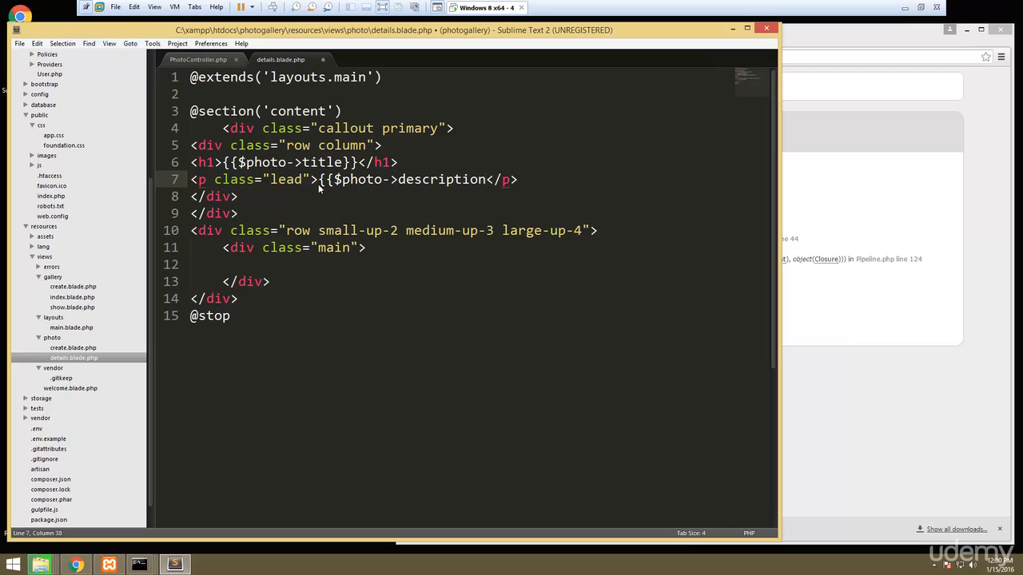
text(}})
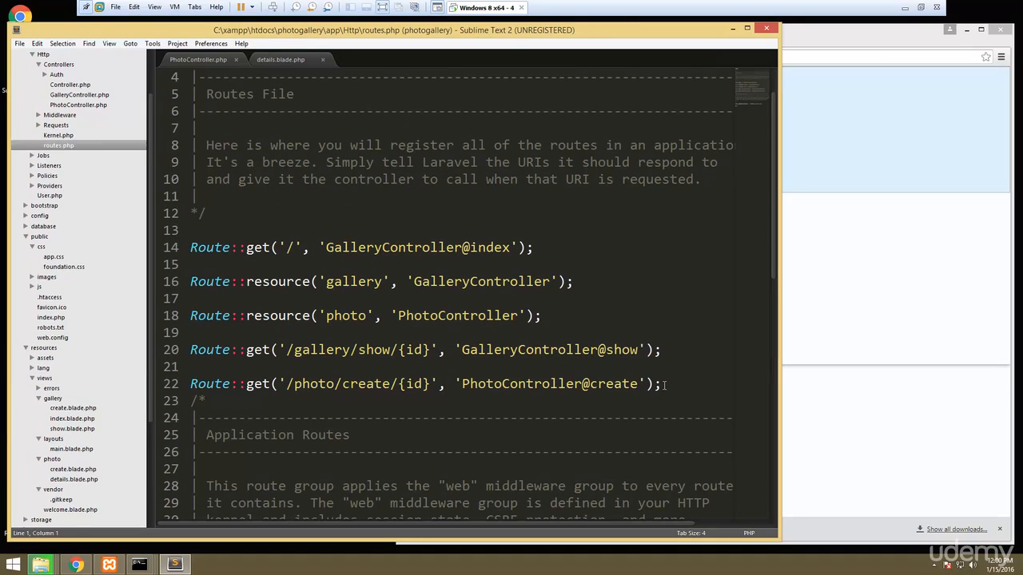
Step: Duplicate the photo create route as /photo/details/{id} using PhotoController@details
triple_click(424, 384)
text(Route::get('/photo/details/{id}', 'PhotoController@create');)
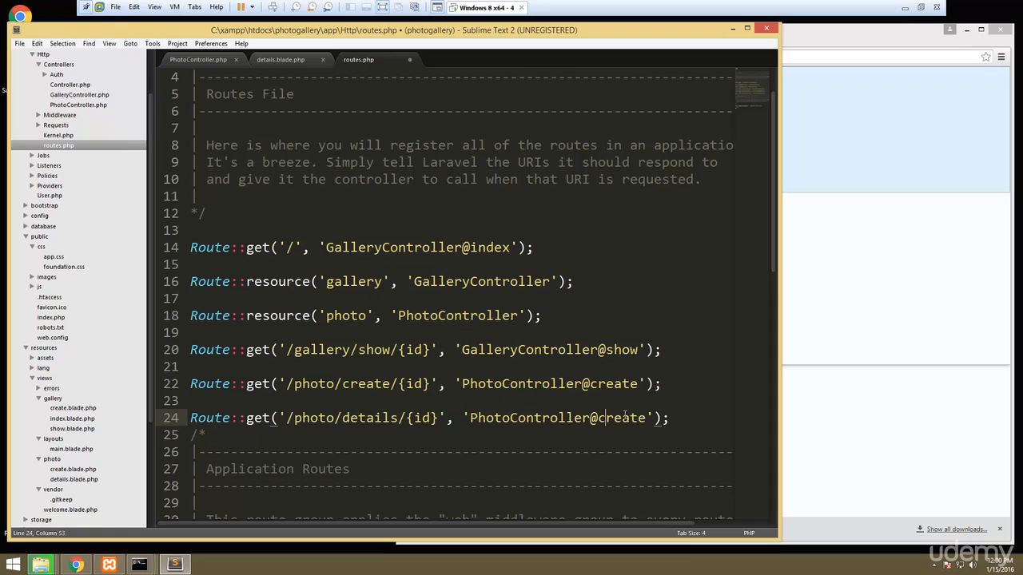
double_click(627, 418)
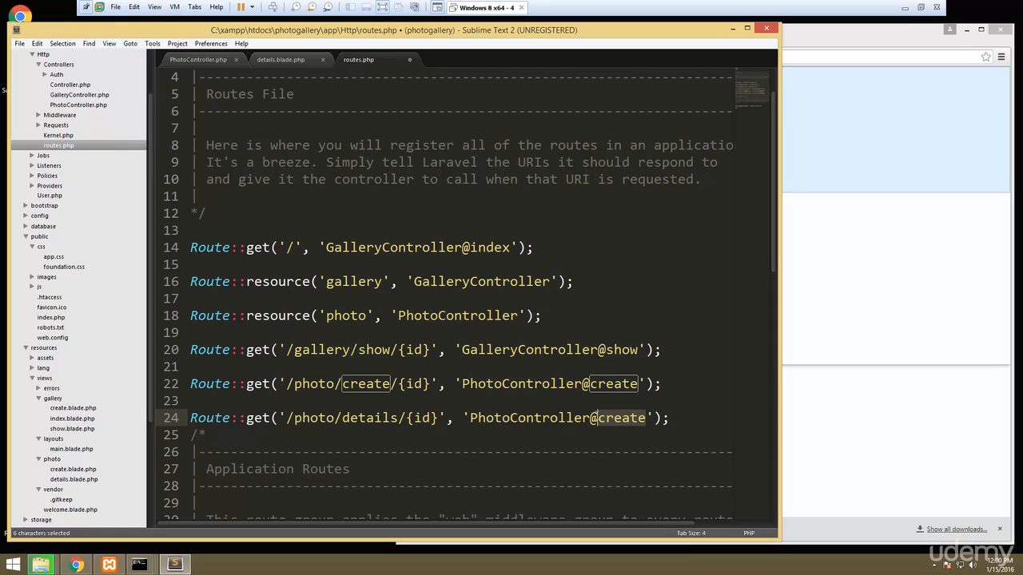
text(details)
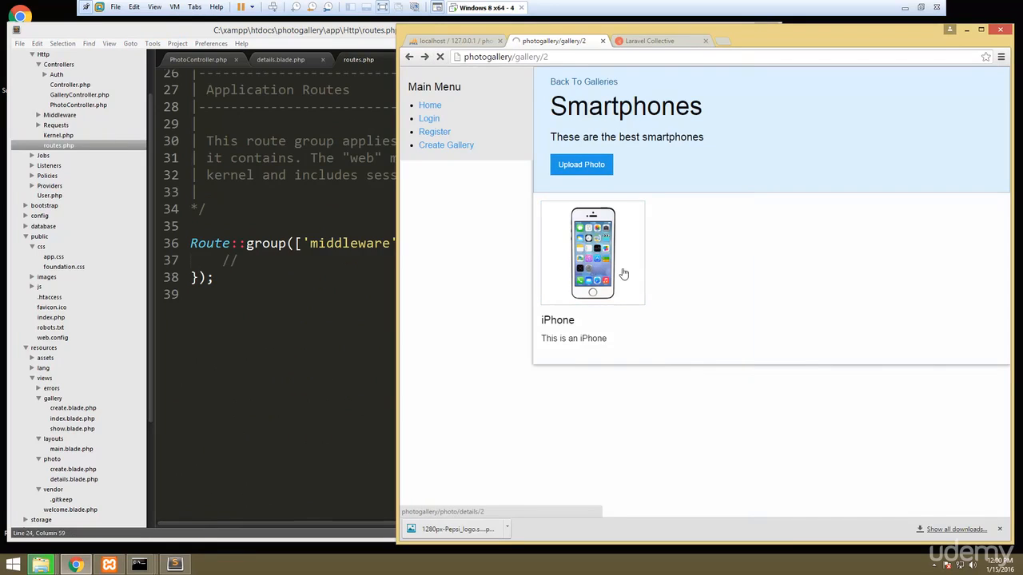
Step: Open the iPhone photo's details page (photo/details/2), then return to details.blade.php
click(593, 253)
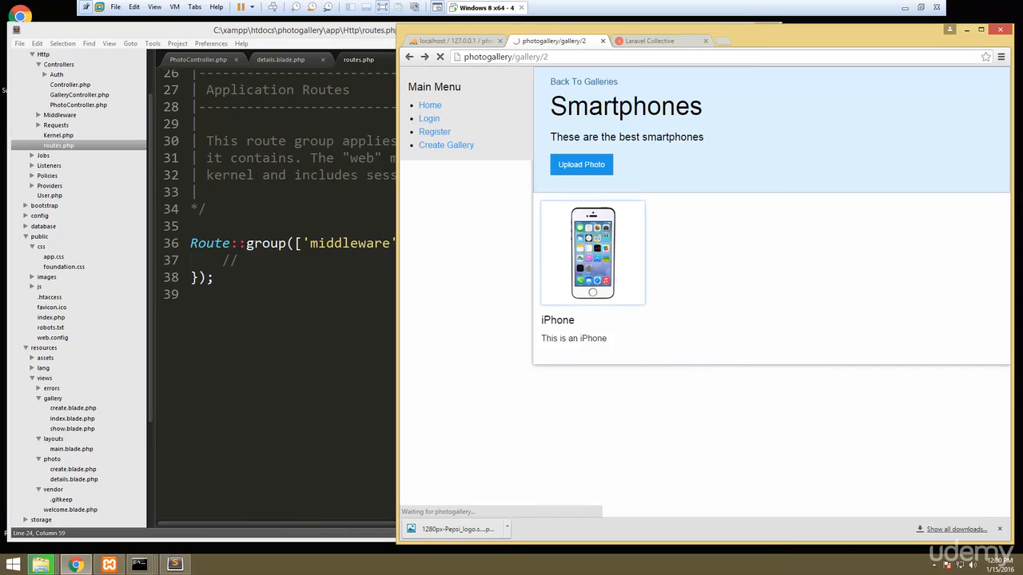
click(592, 254)
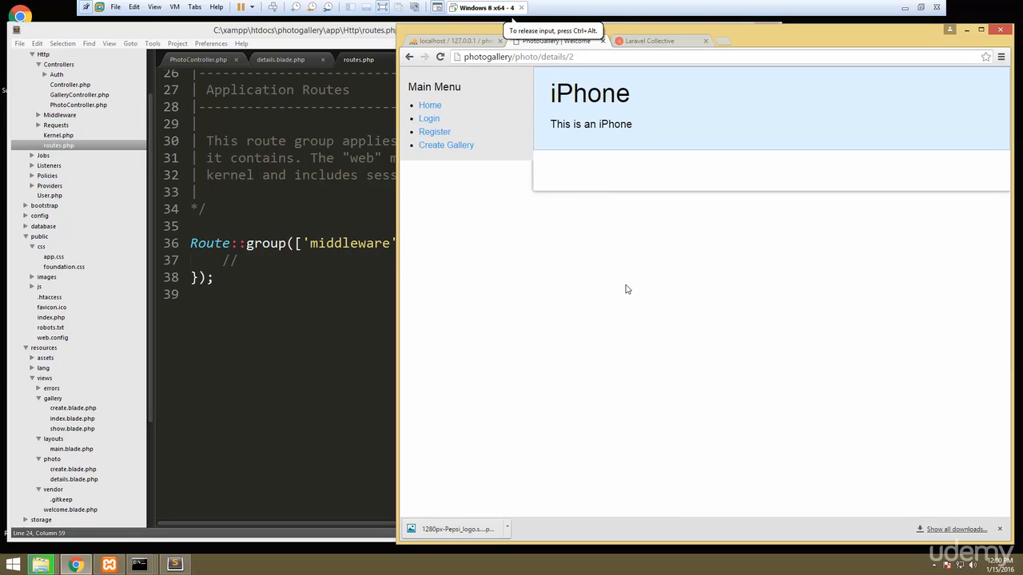
double_click(584, 94)
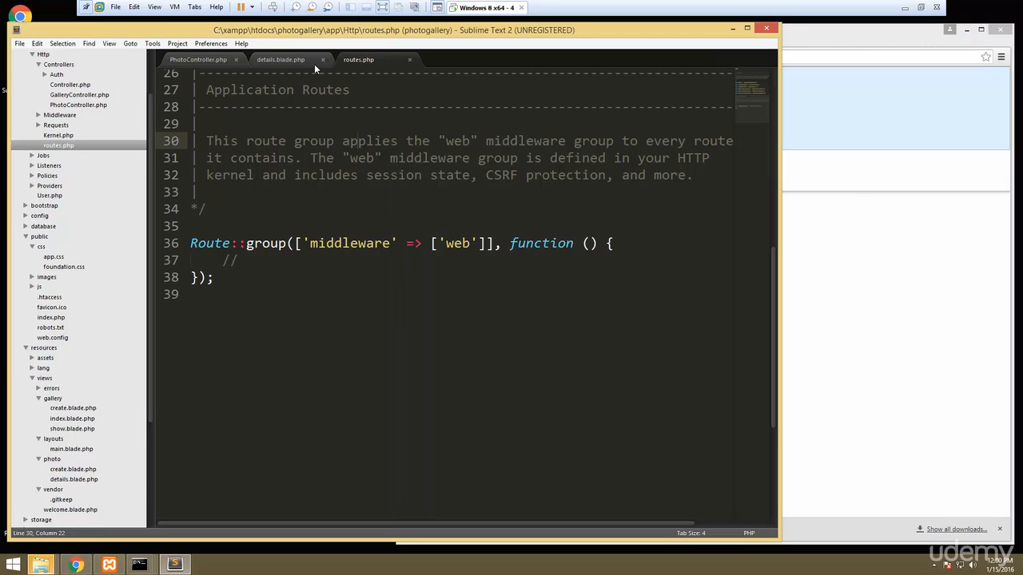
click(280, 59)
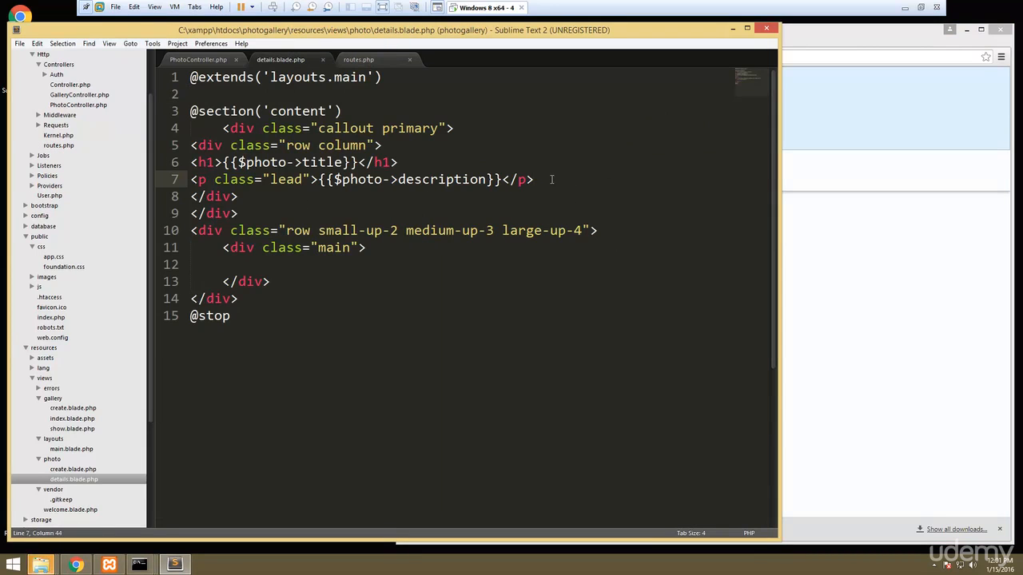
Step: Add <p>Location: {{$photo->location}}</p> below the description paragraph
text(<p>Lo)
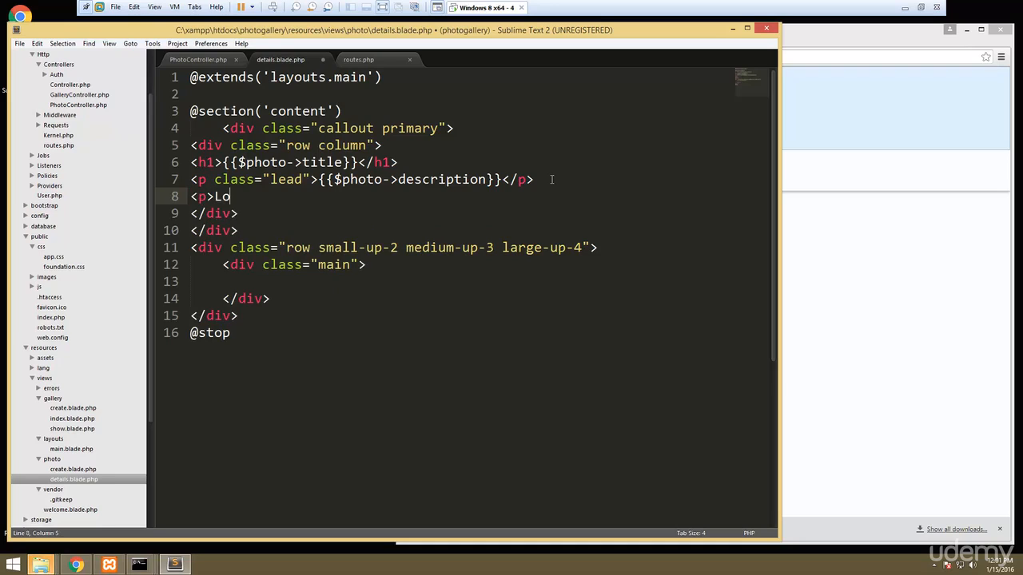
text(cation:)
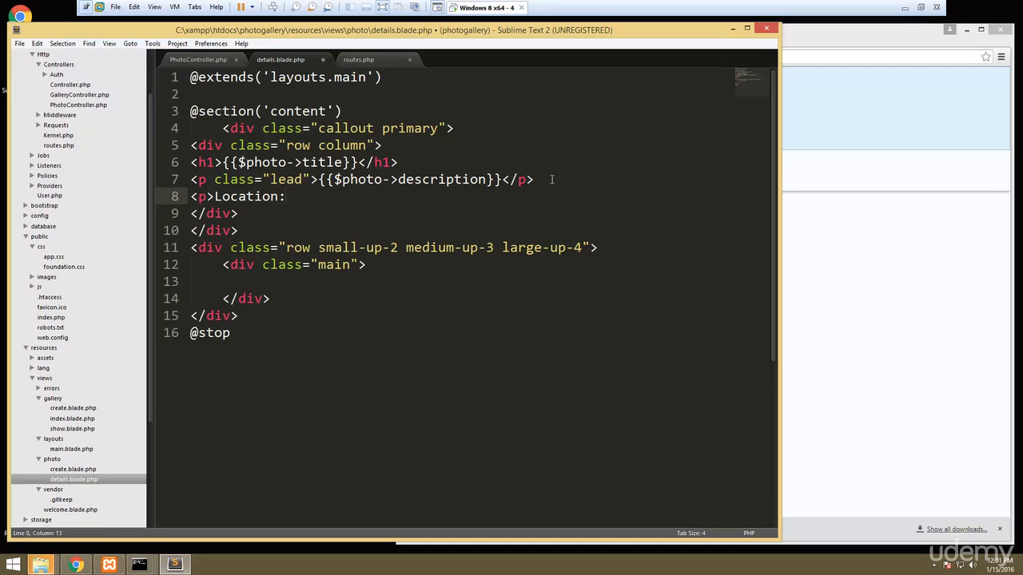
text({{}})
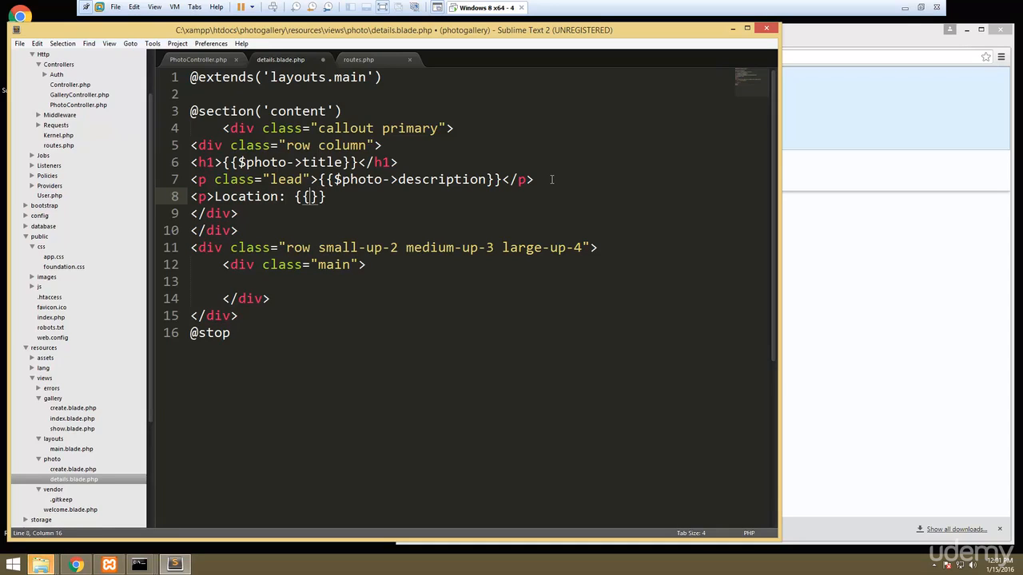
text($photo)
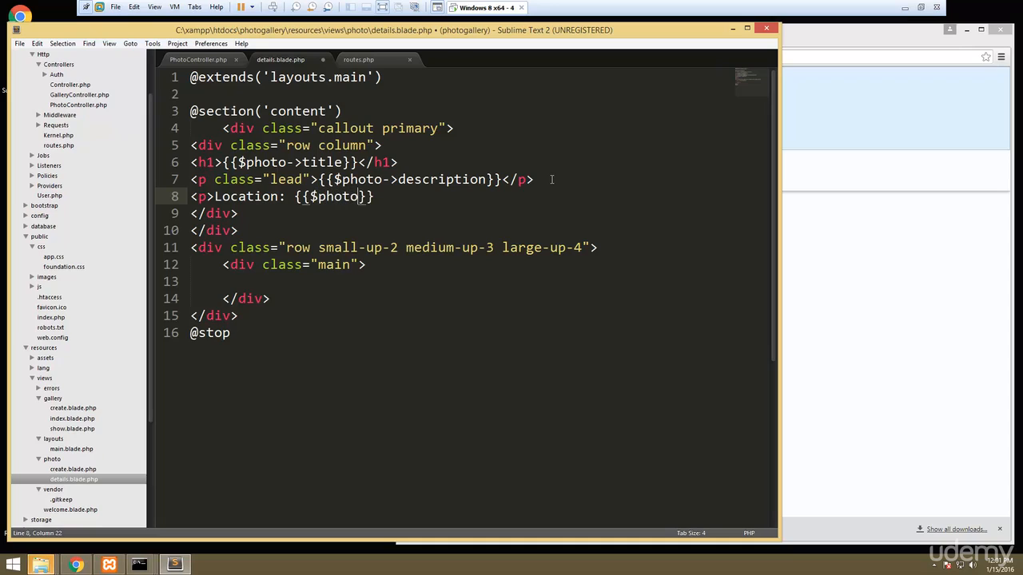
text(location)
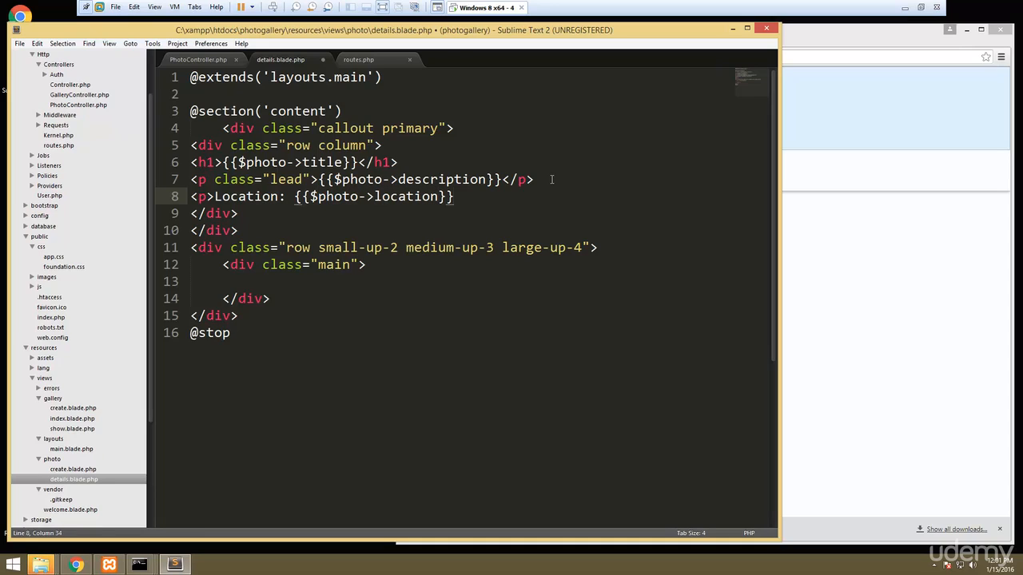
text(</p>)
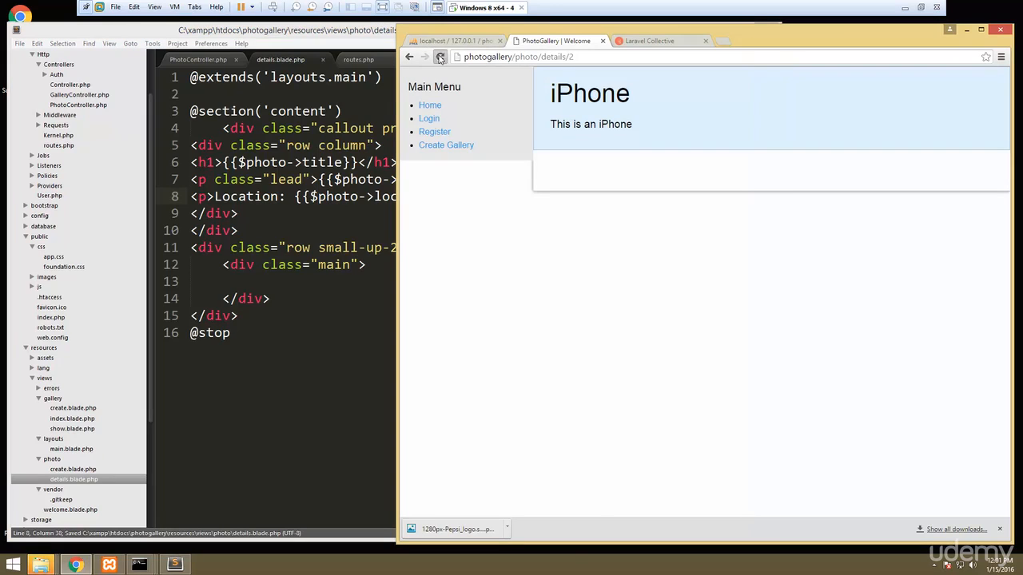
Step: Reload the iPhone details page in Chrome to see the edited view
click(440, 57)
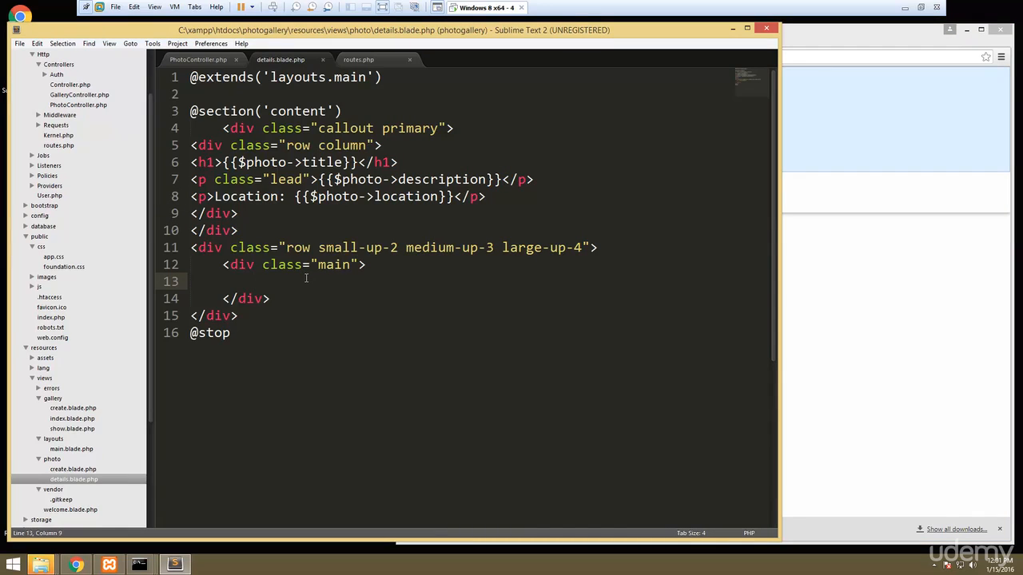
Step: Insert <img class="main-img" src="/images/{{$photo->image}}"> inside the main div
text(<img)
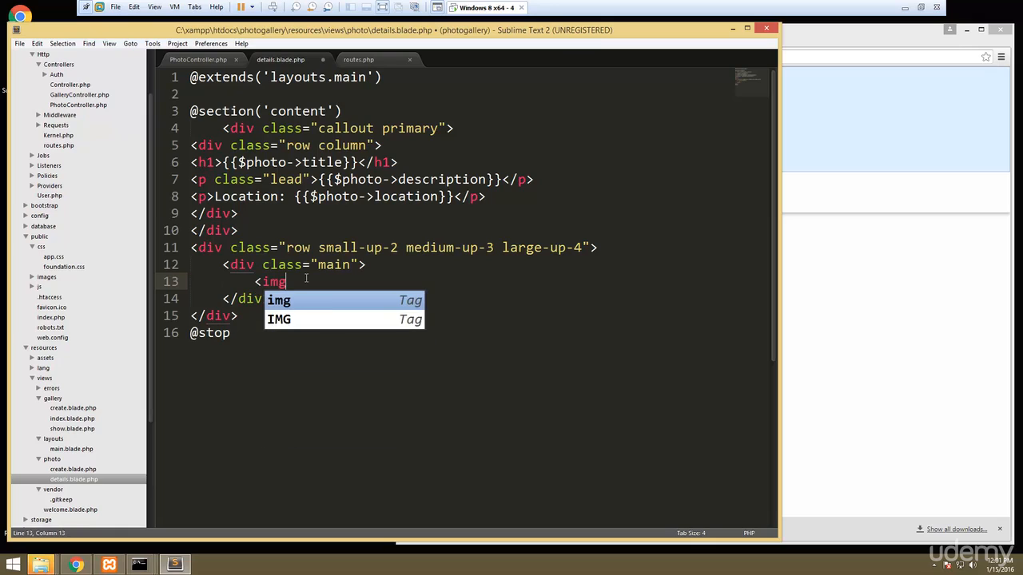
text(class=)
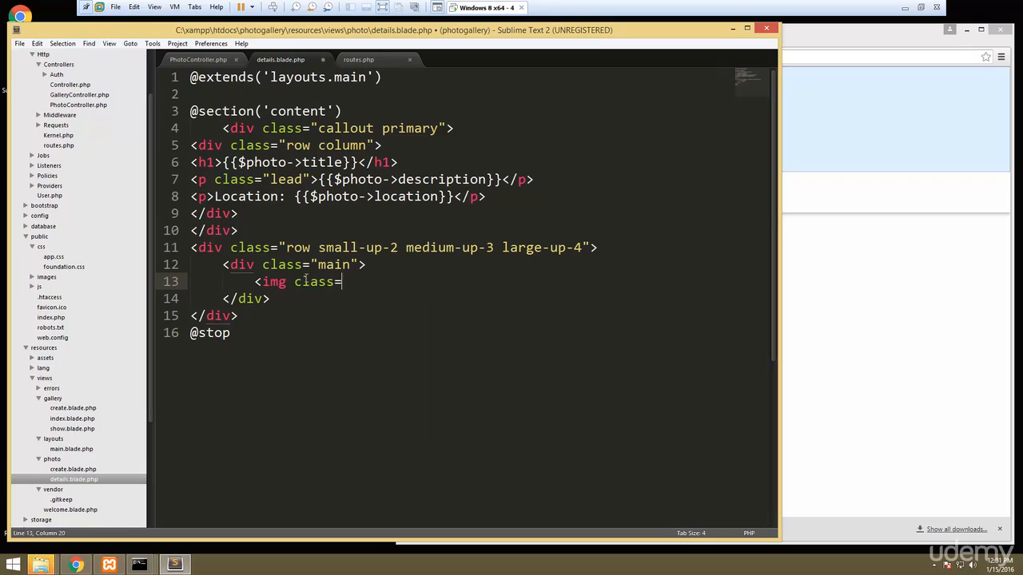
text("main-img)
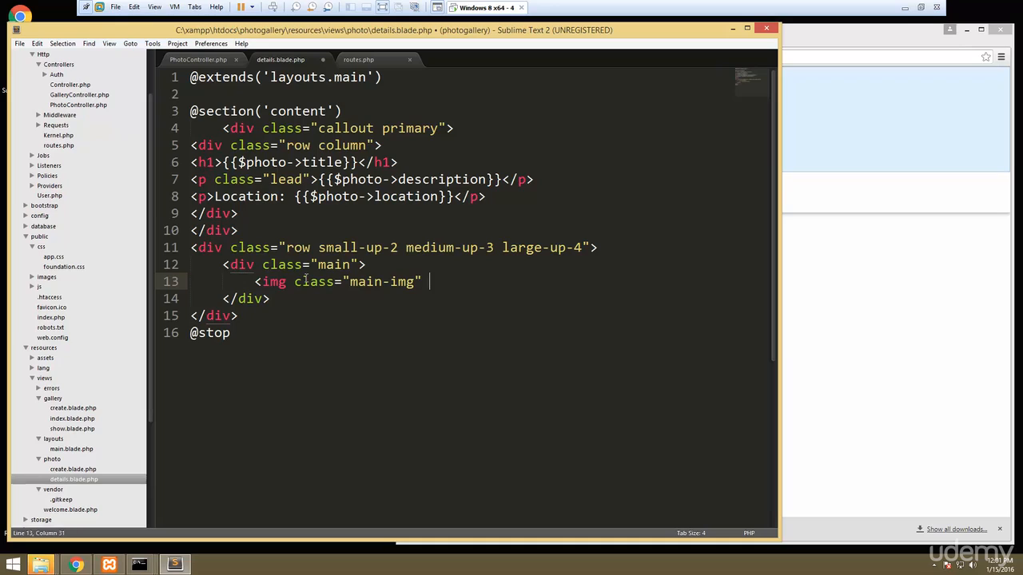
text(src="">)
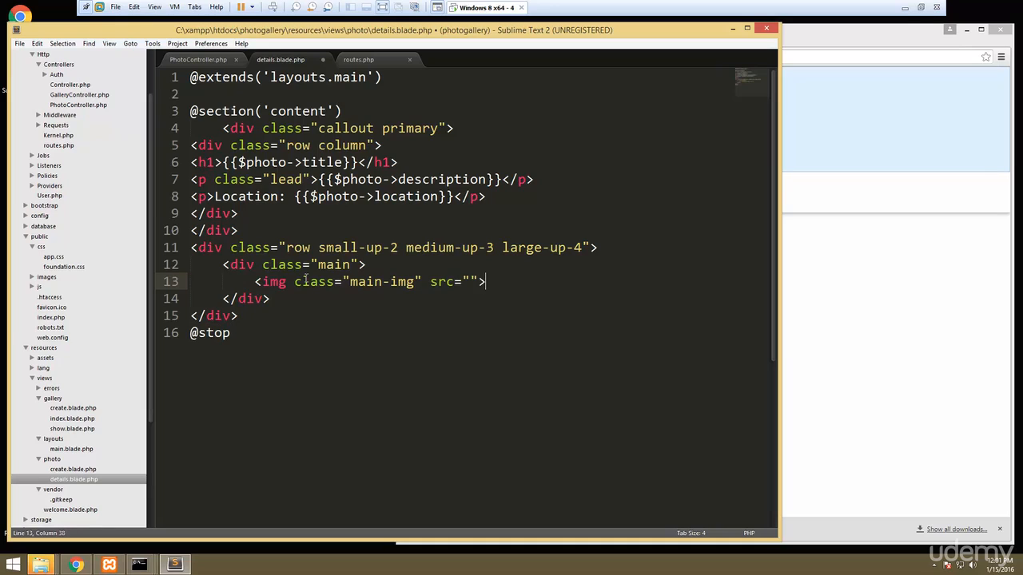
text(/im)
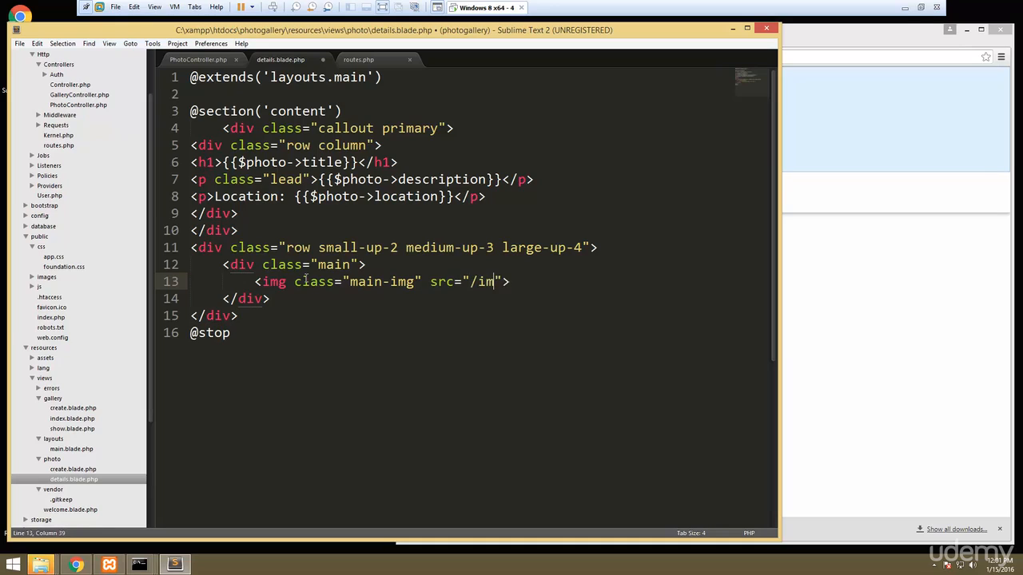
text(ages/)
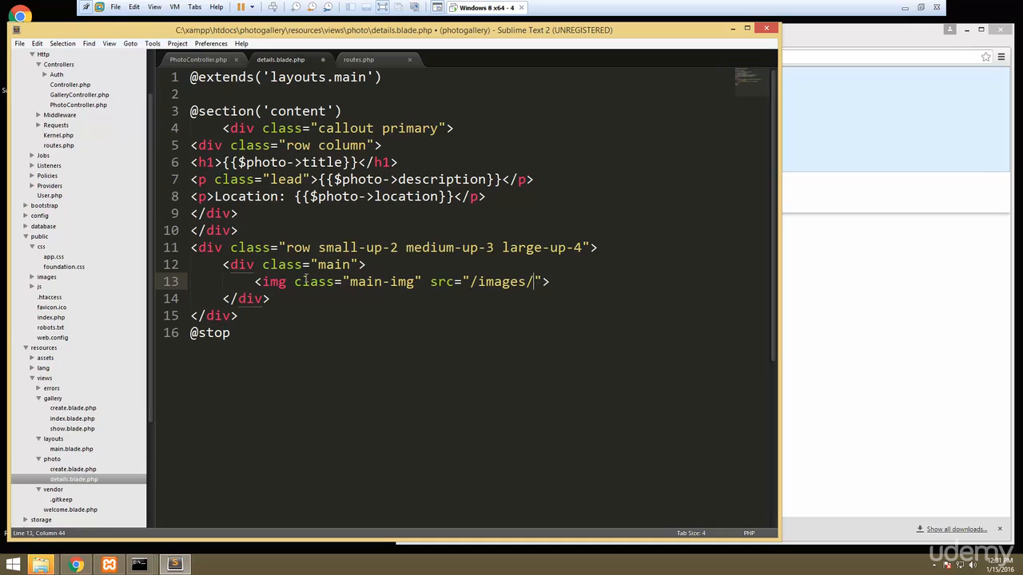
text({{)
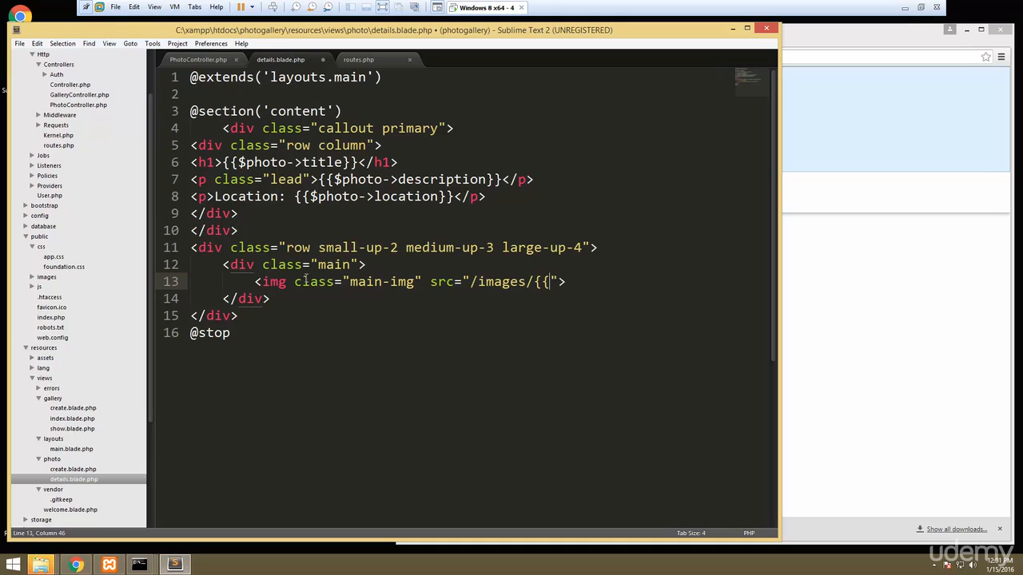
text($photo->)
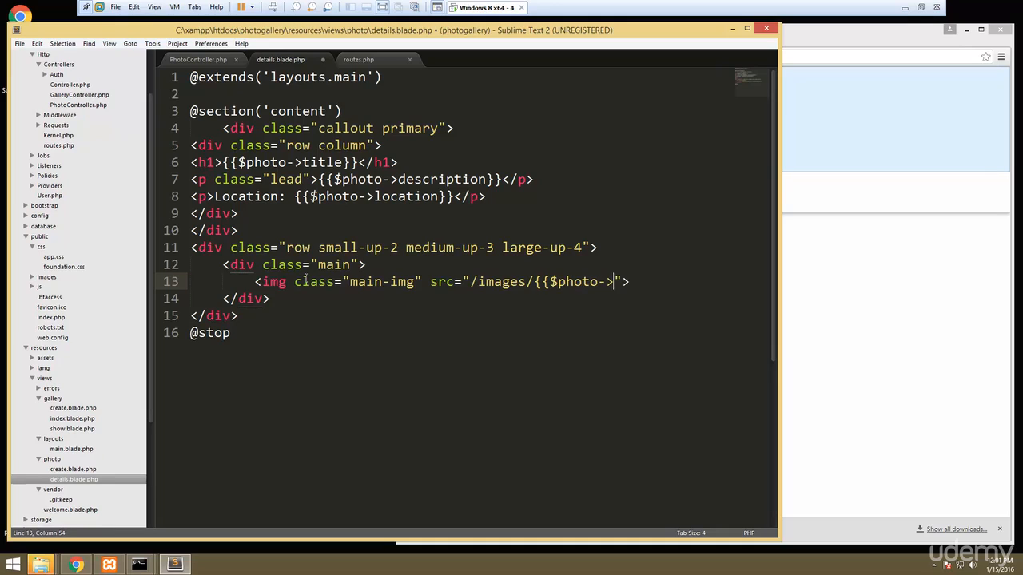
text(image}})
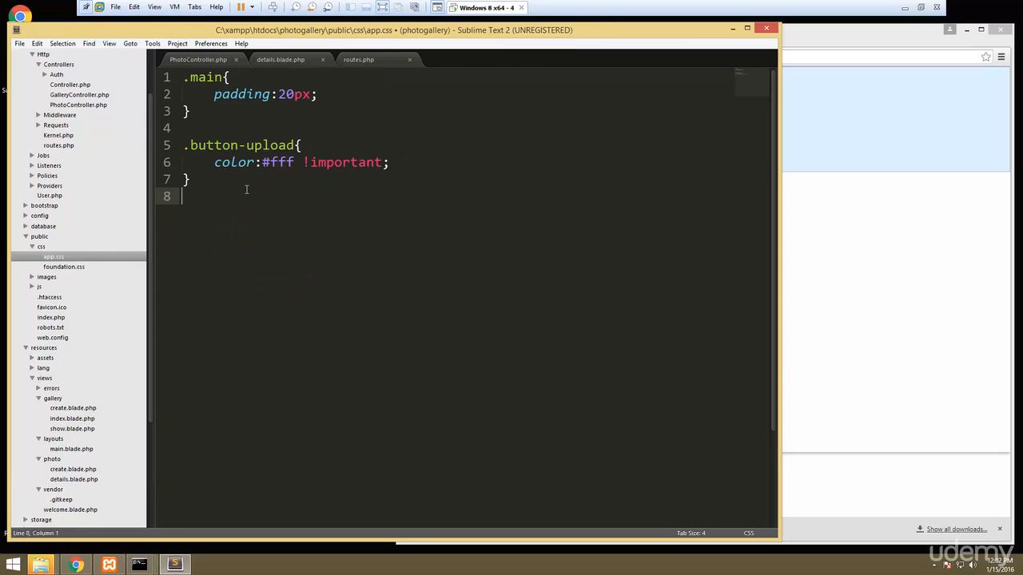
Step: Add a .main-img rule with display block, width 60%, margin auto, padding 30px
text(.)
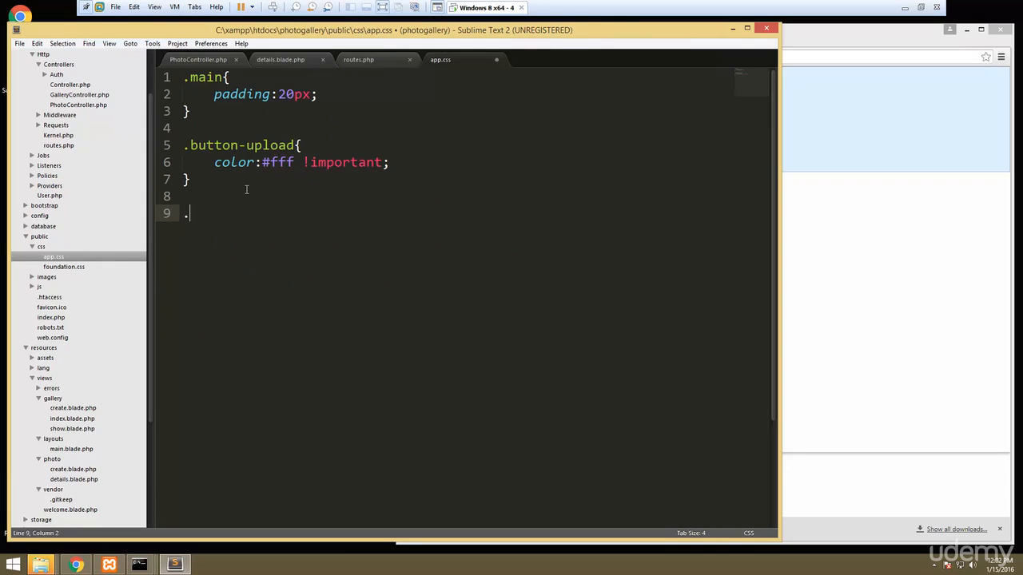
text(main-im)
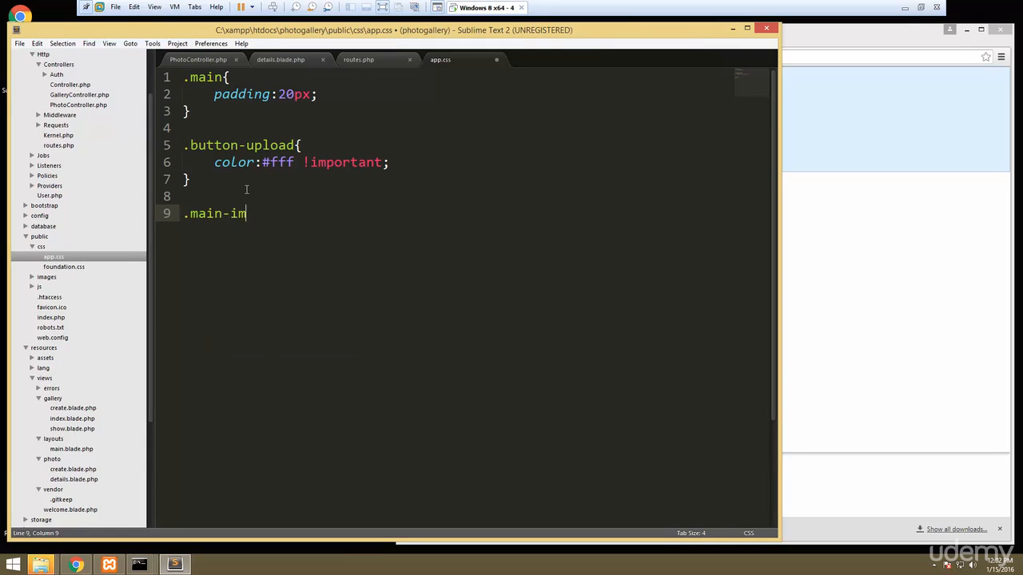
text(g{)
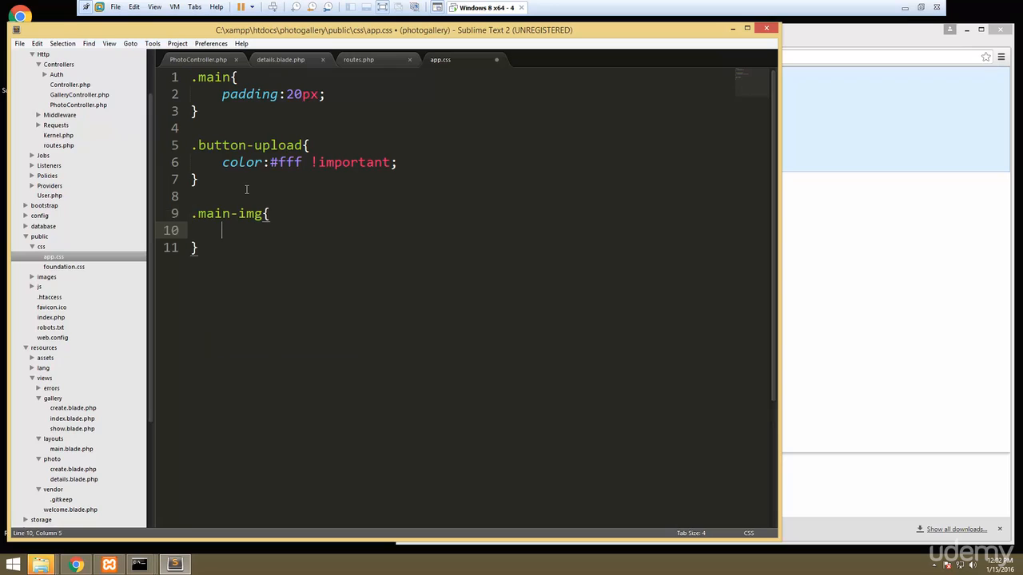
text(display:;)
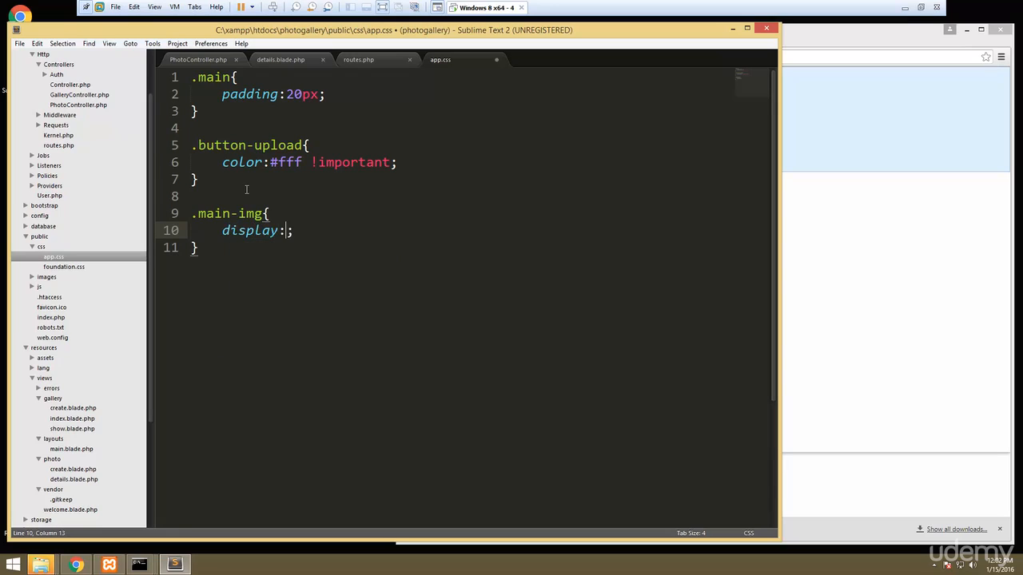
text(block)
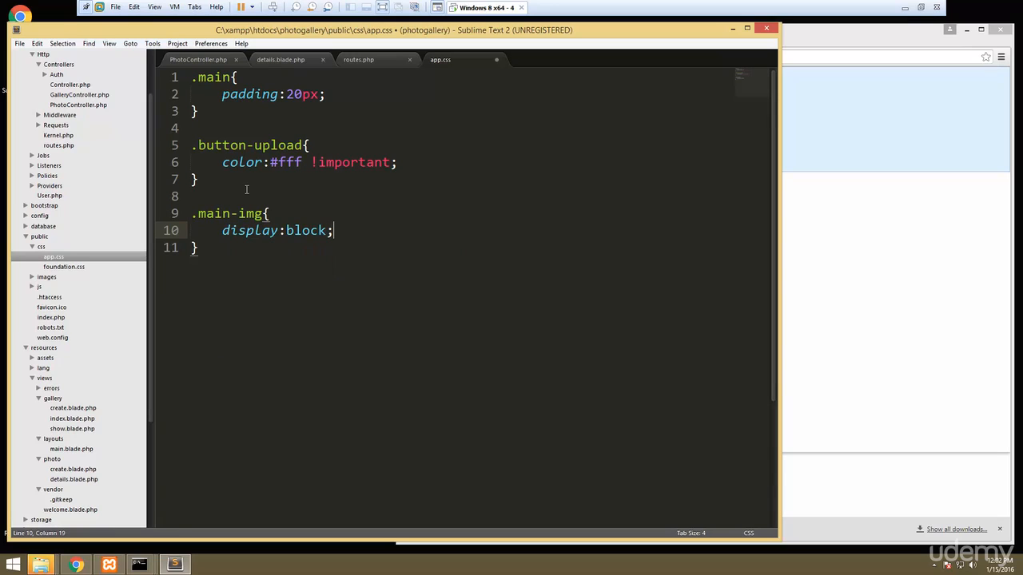
text(width:60%;)
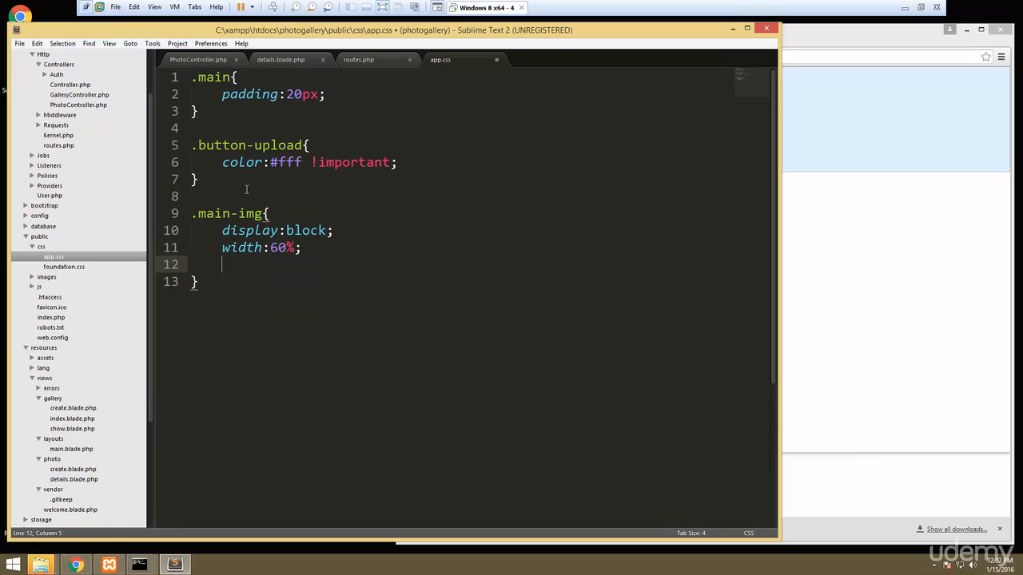
text(margin:a;)
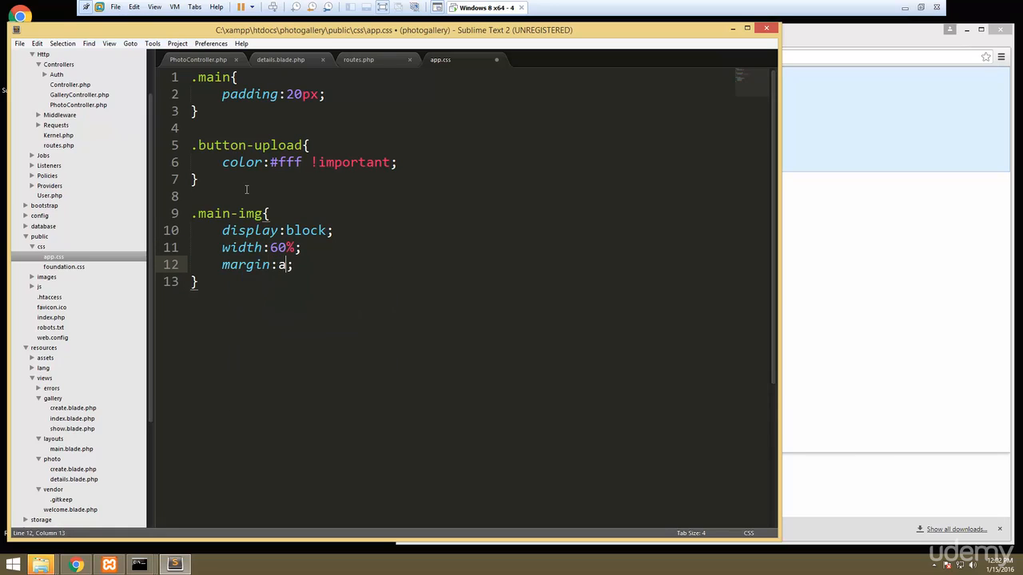
text(uto)
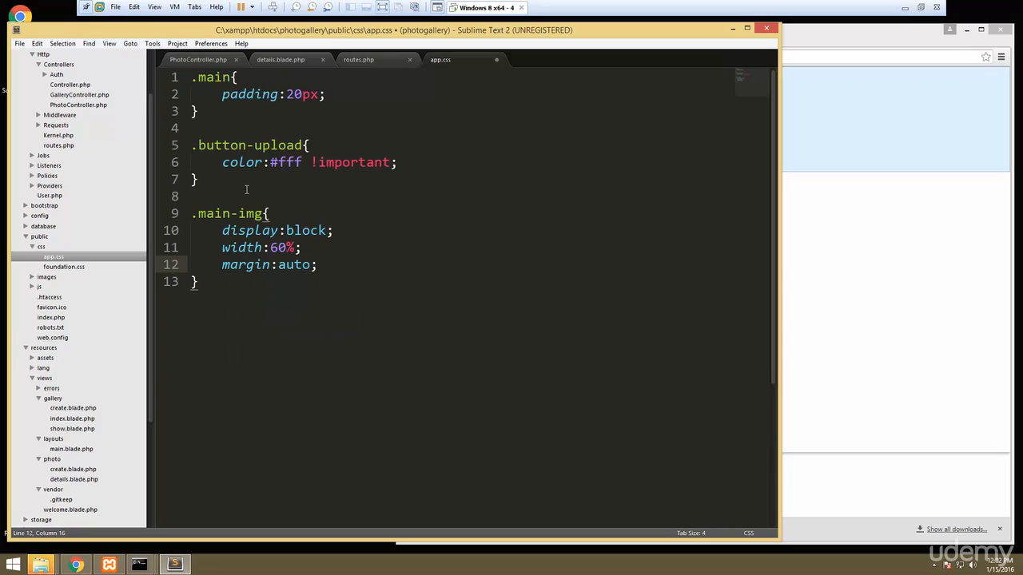
text(p)
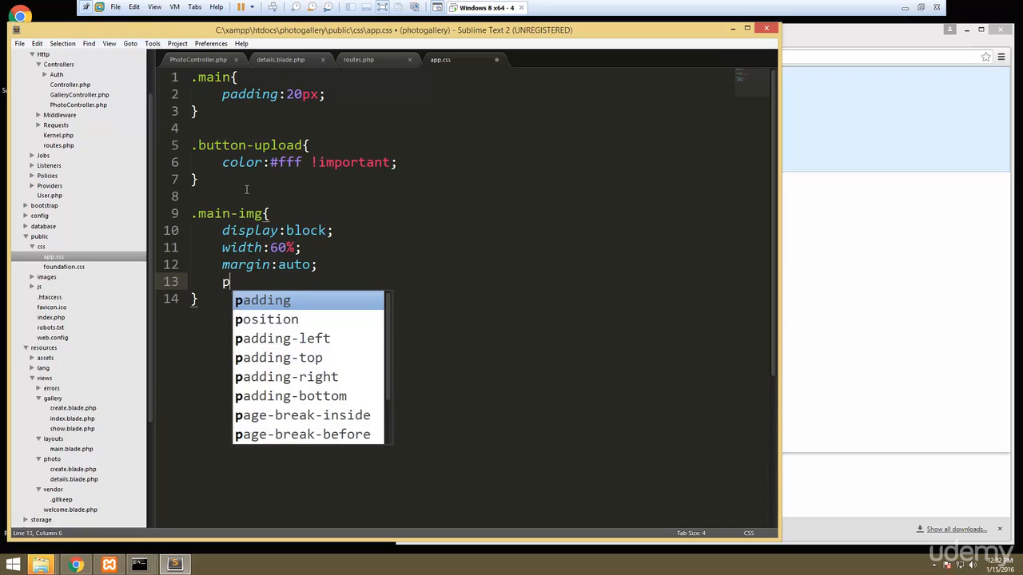
text(adding)
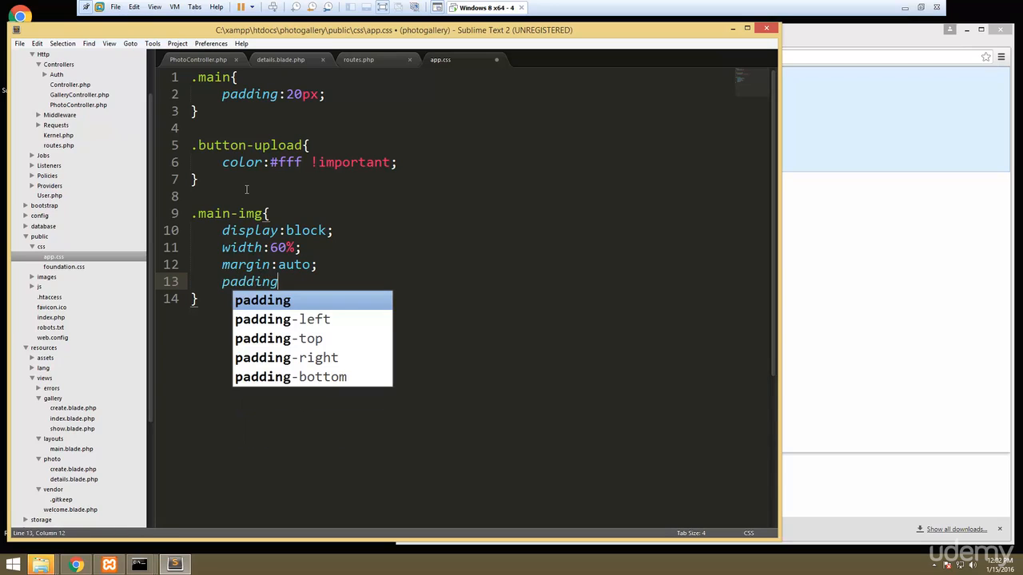
text(:30px;)
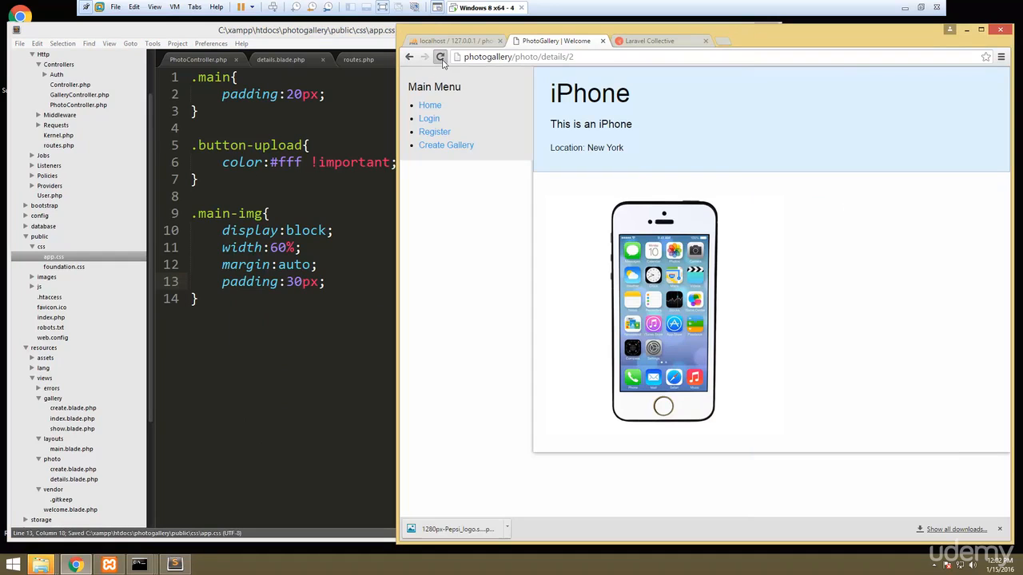
Step: Reload the iPhone details page to show the centred, padded main image
click(441, 57)
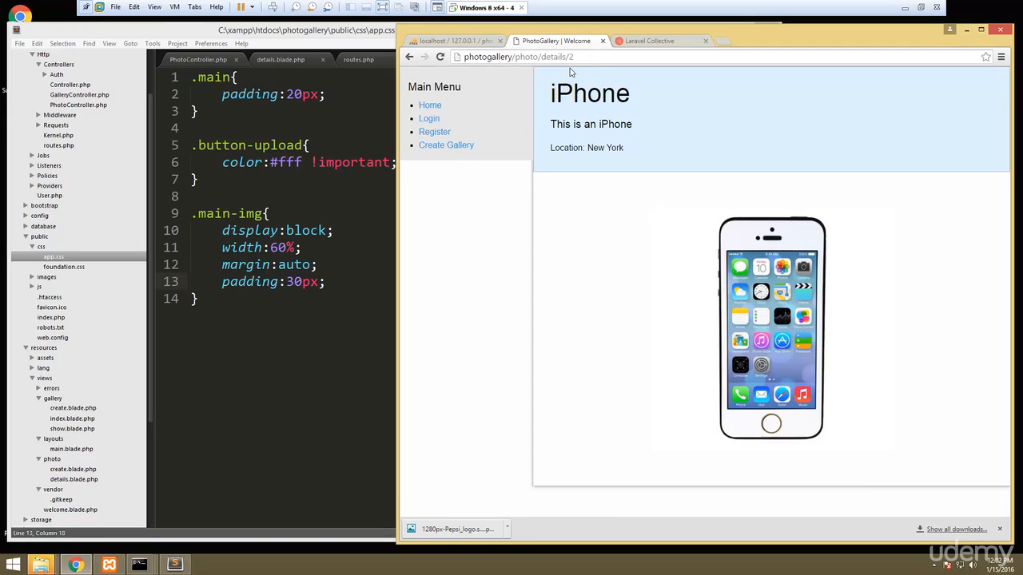
mouse_move(282, 126)
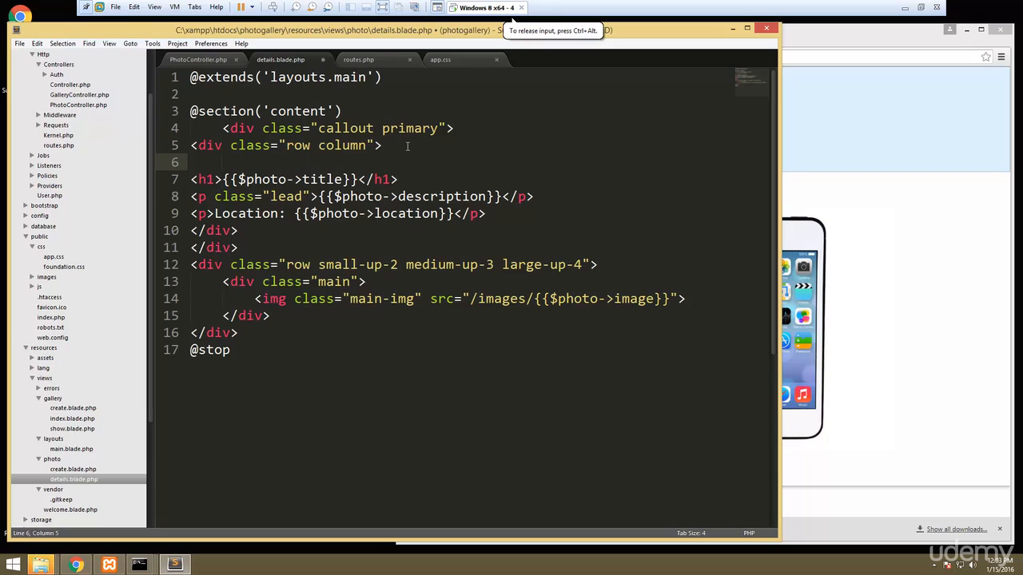
Step: Add a 'Back to Gallery' link to /gallery/show/ using $photo above the title heading
text(<a href="">)
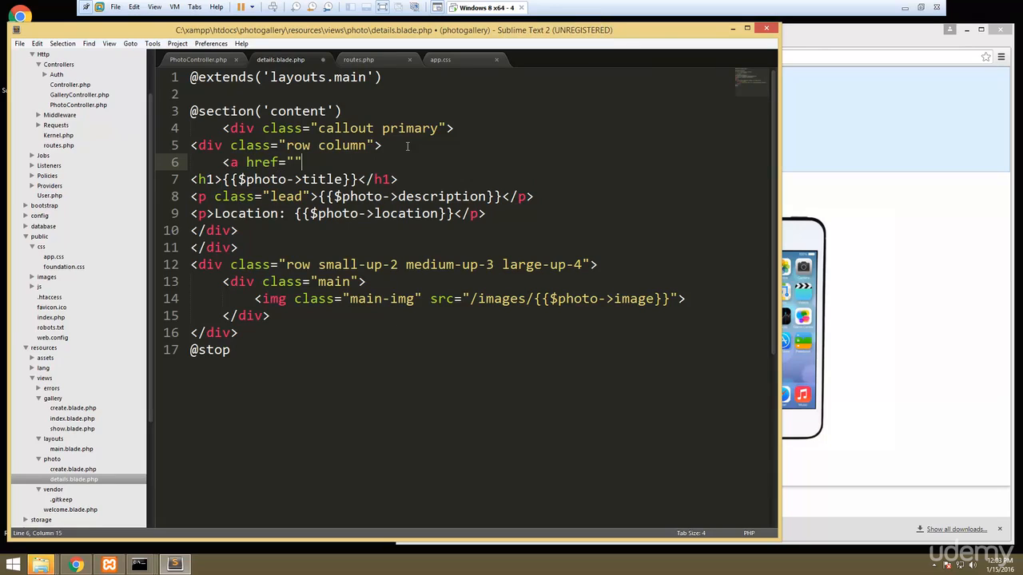
text(></a>)
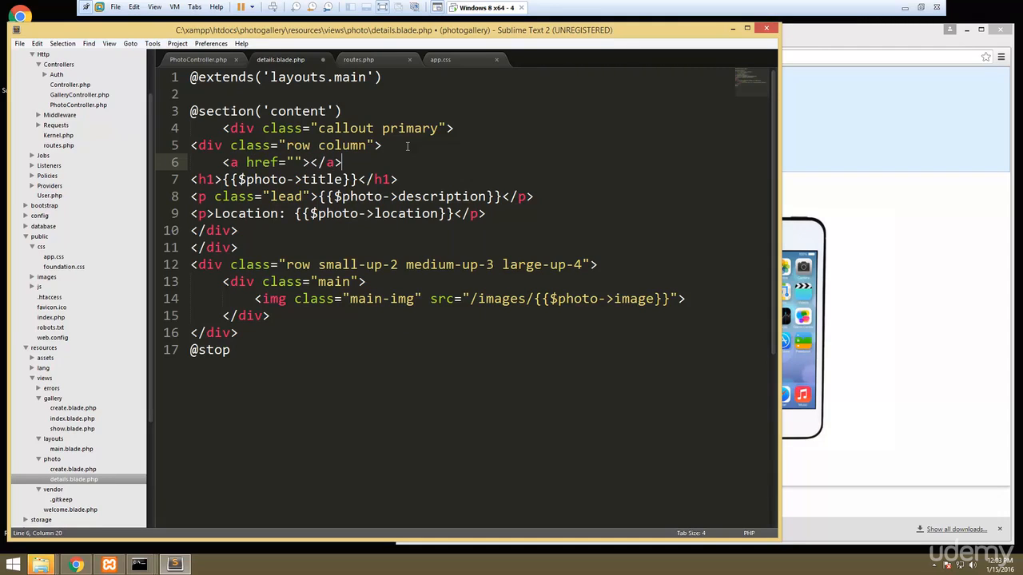
text(Back to Gallery)
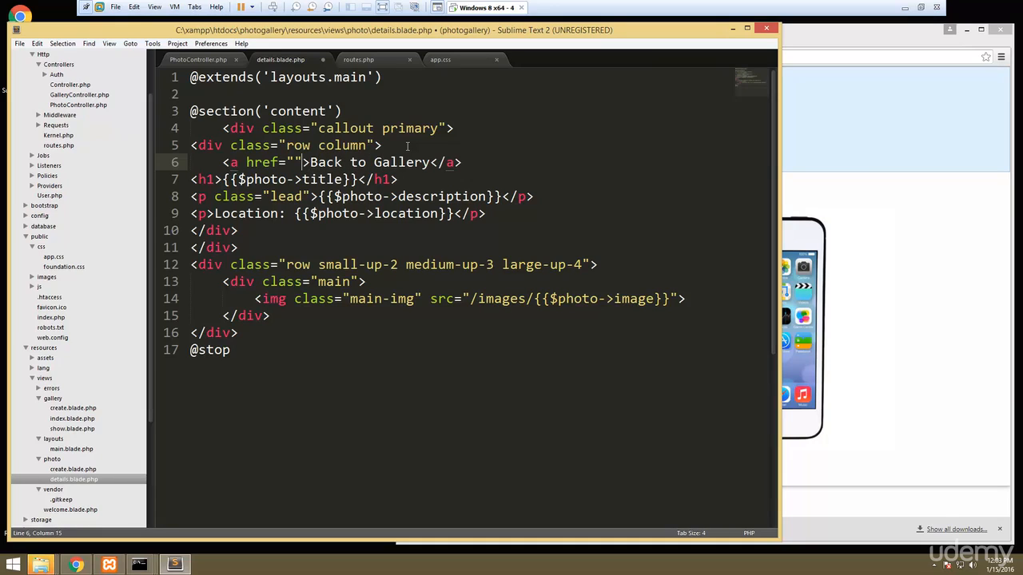
text(/)
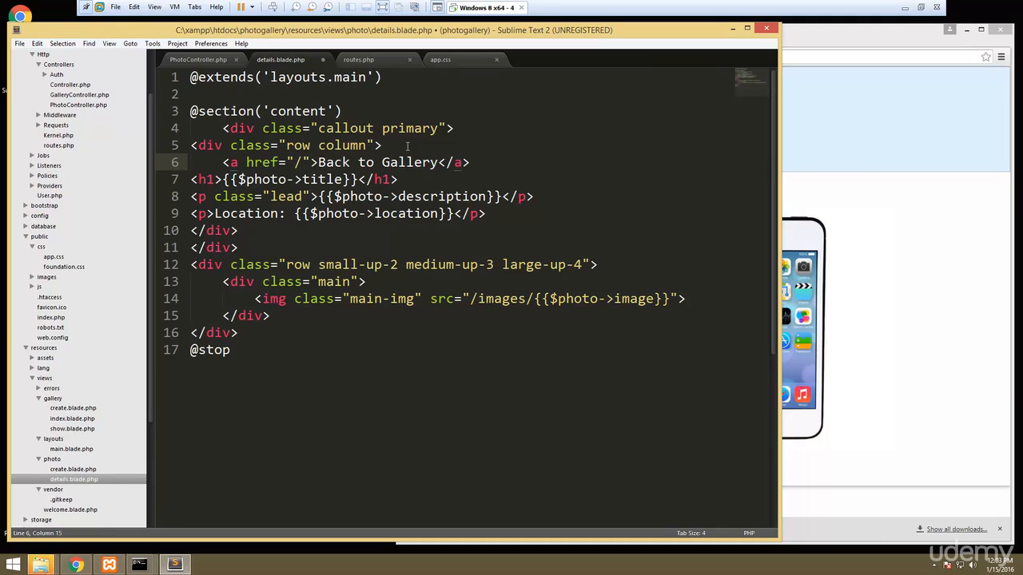
text(gallery)
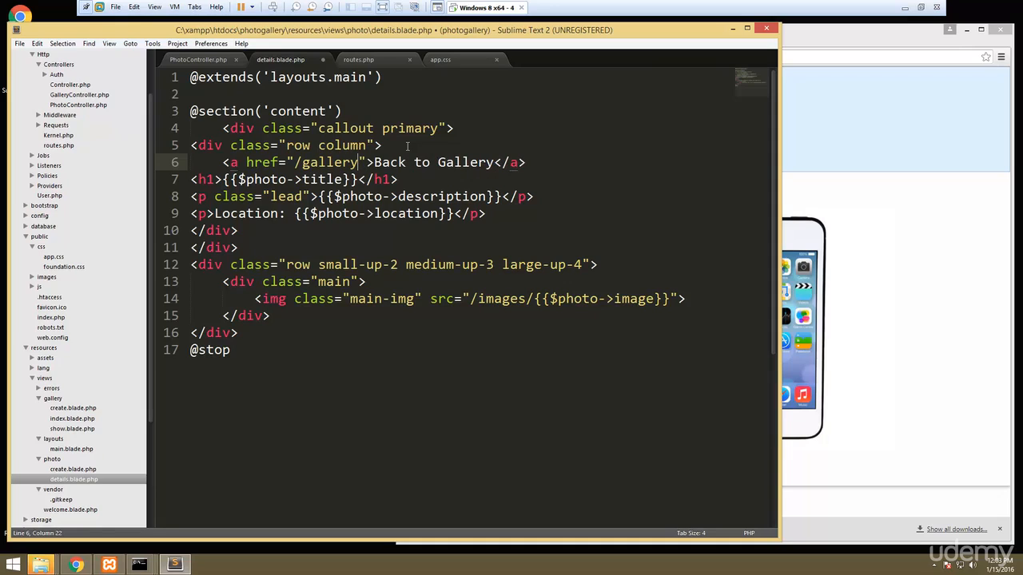
text(show/{{)
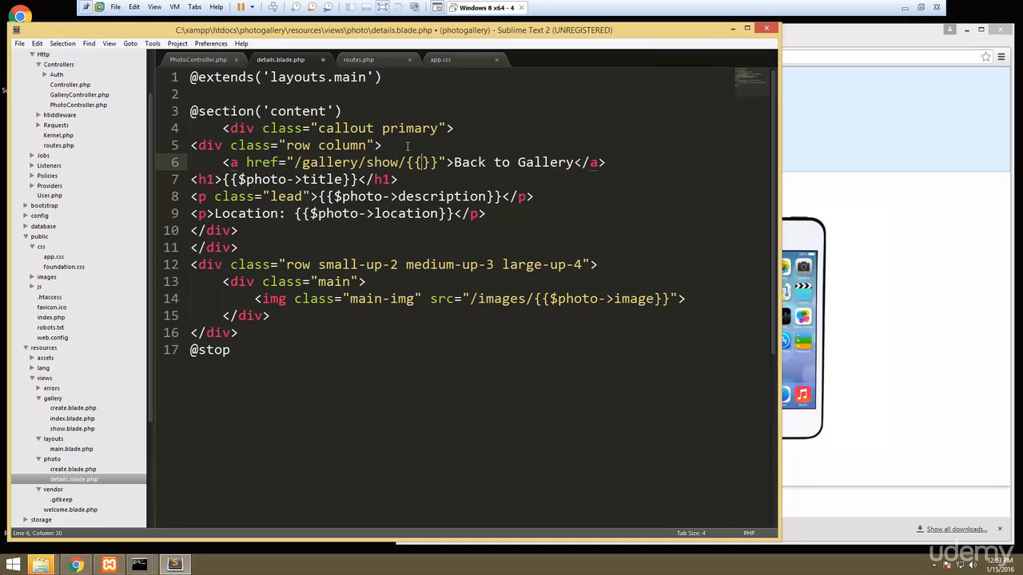
text($photo)
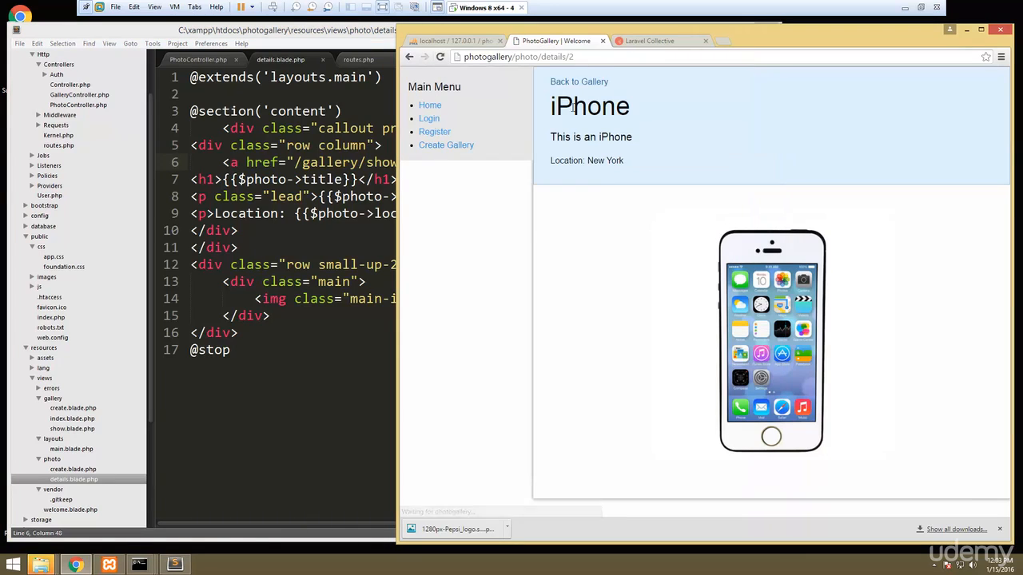
Step: Test the back links via Smartphones, then Logos and Pepsi Logo, ending on Photo Galleries
click(579, 82)
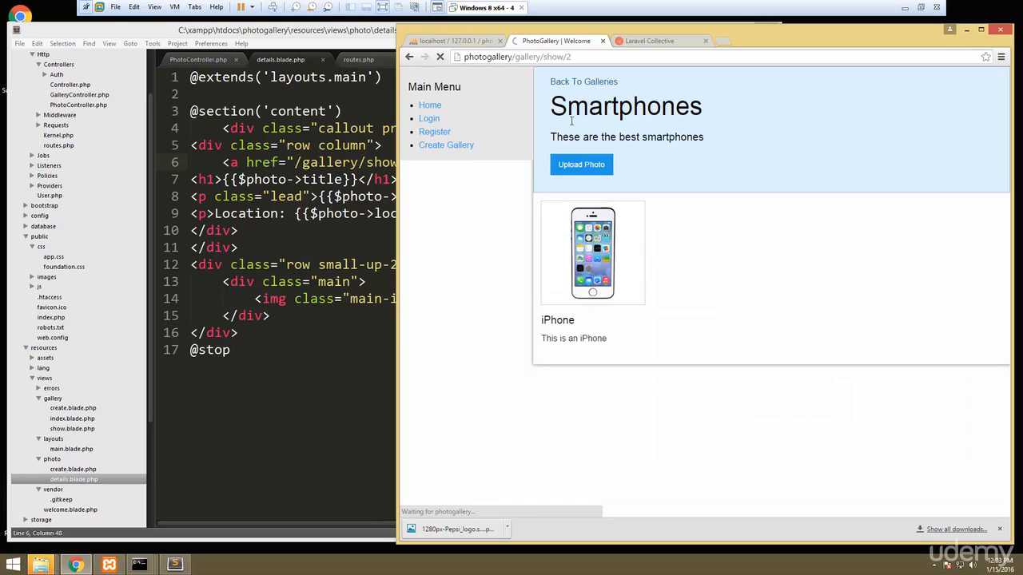
click(584, 82)
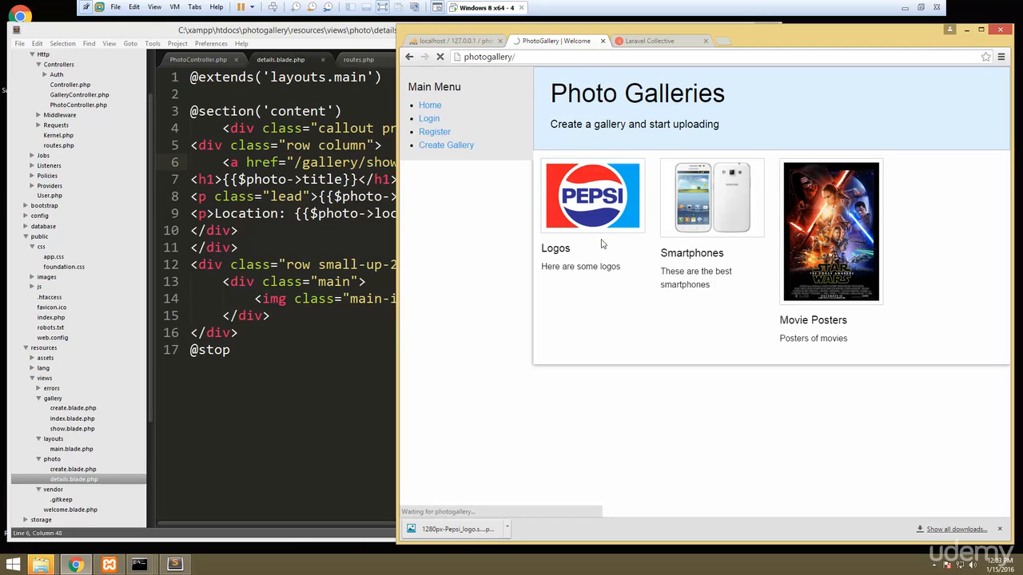
click(591, 196)
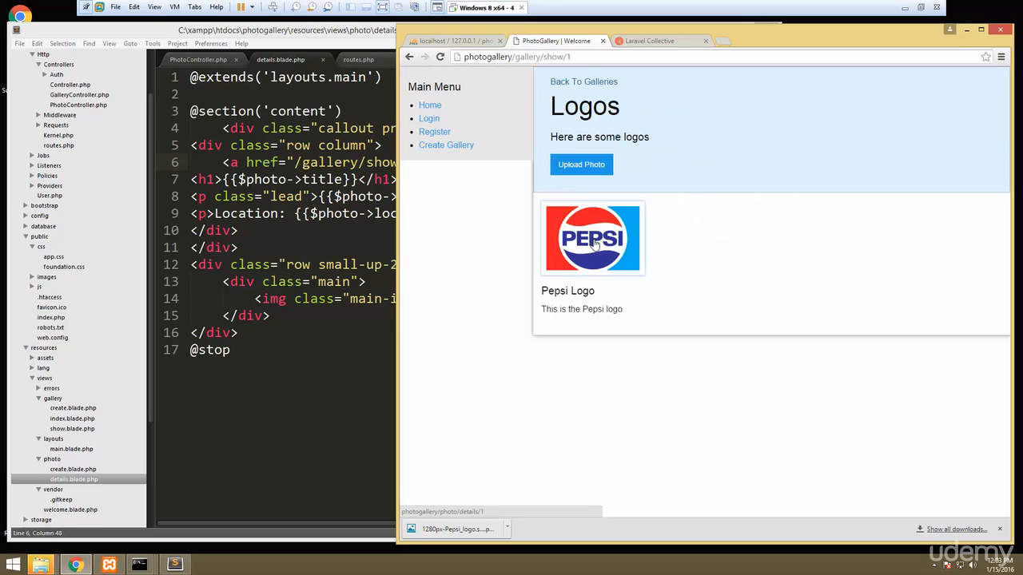
click(592, 237)
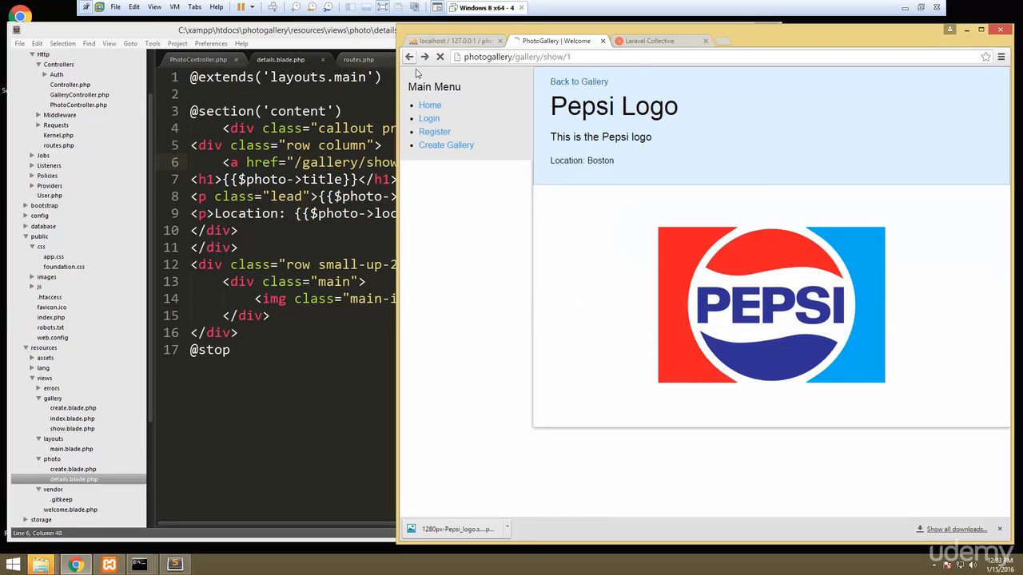
click(579, 82)
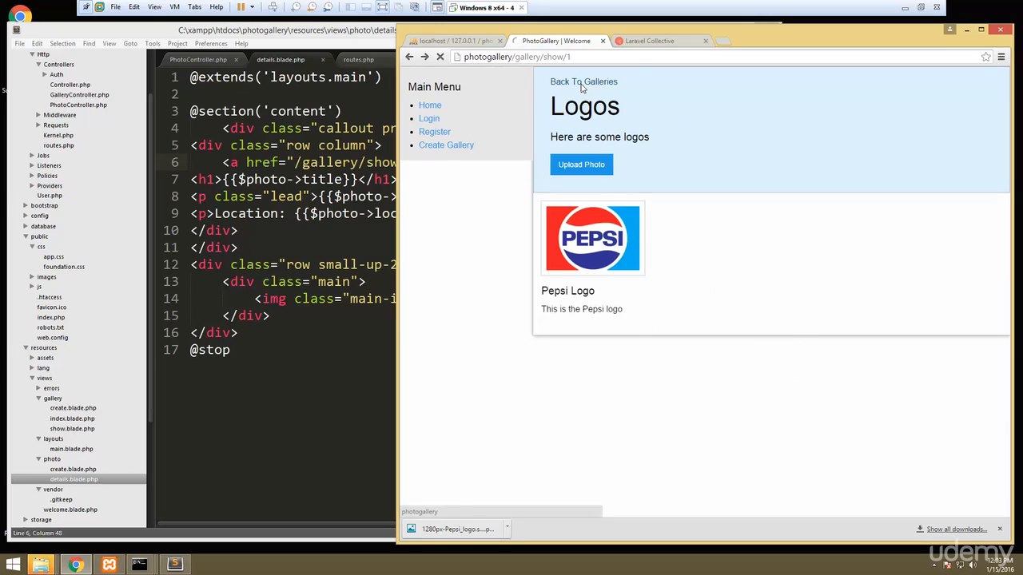
click(583, 81)
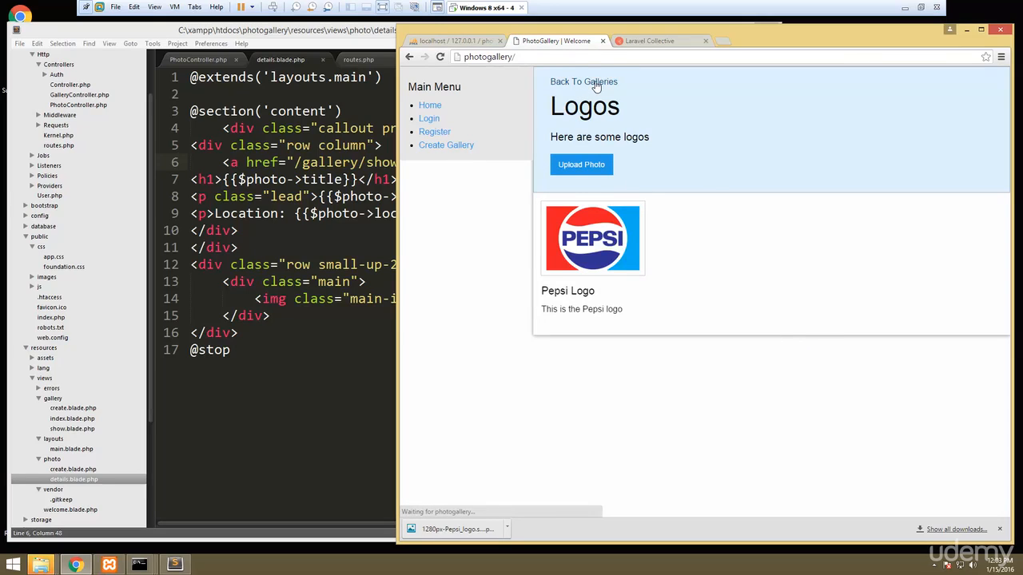
click(583, 82)
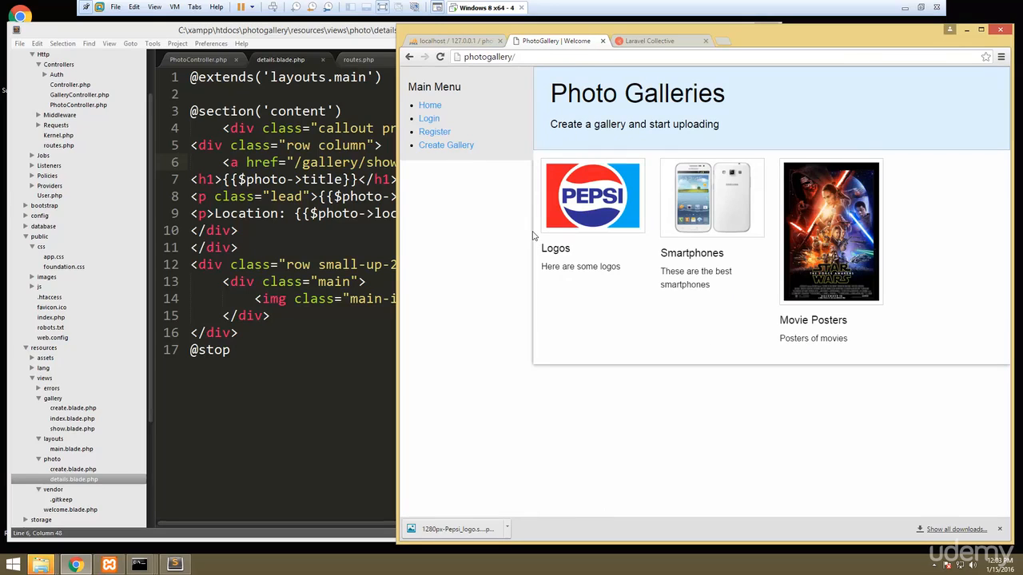
mouse_move(486, 188)
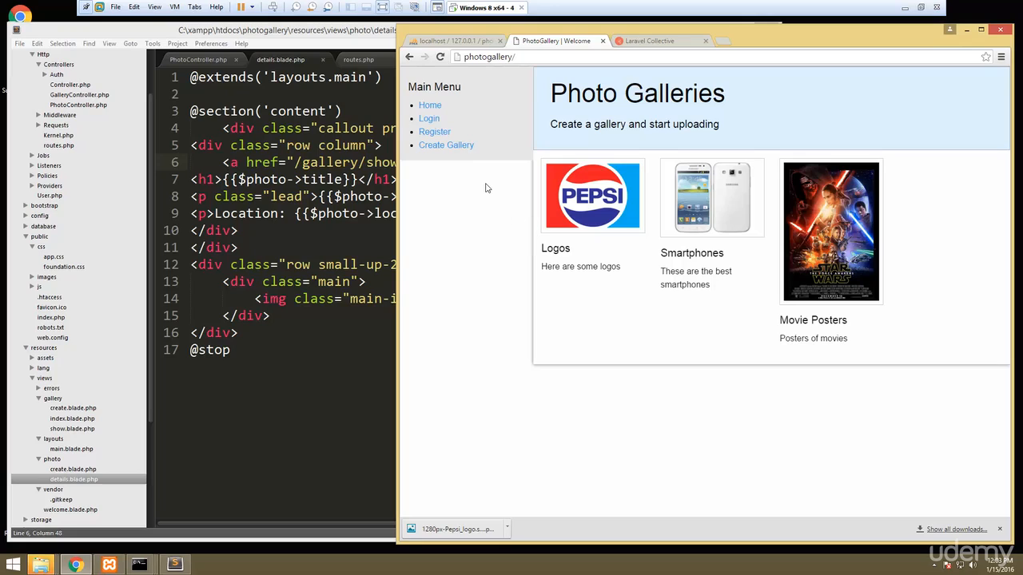
mouse_move(526, 235)
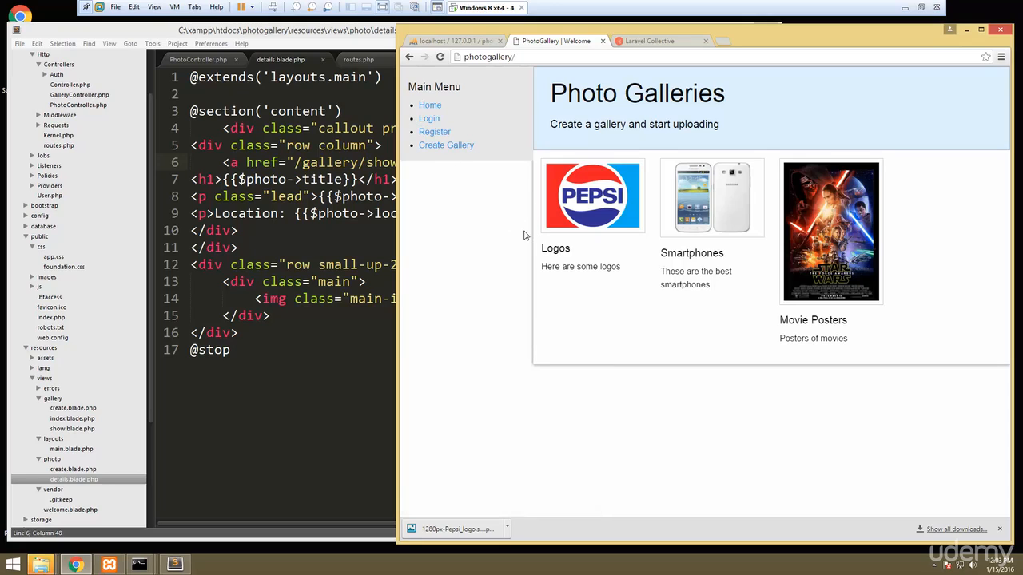